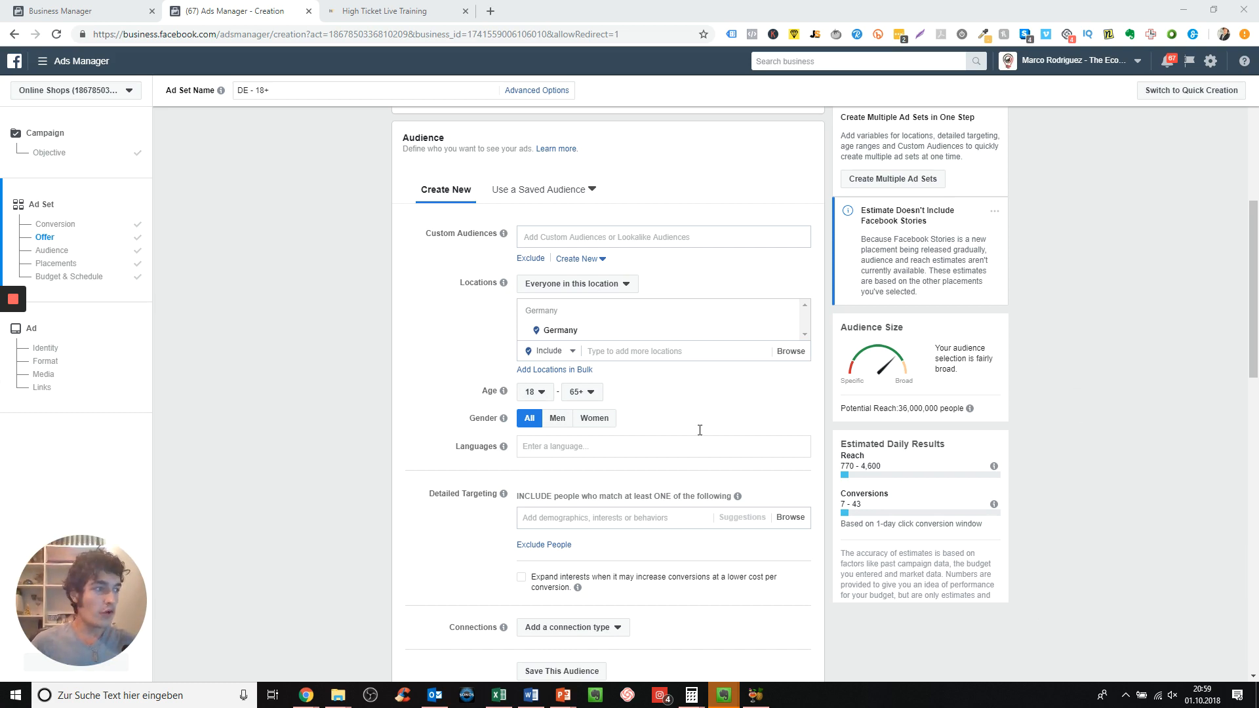
Switch to the live training landing page and scroll through its offer, learning points and registration call
{"action": "scroll", "scroll_direction": "down", "scroll_amount": 3}
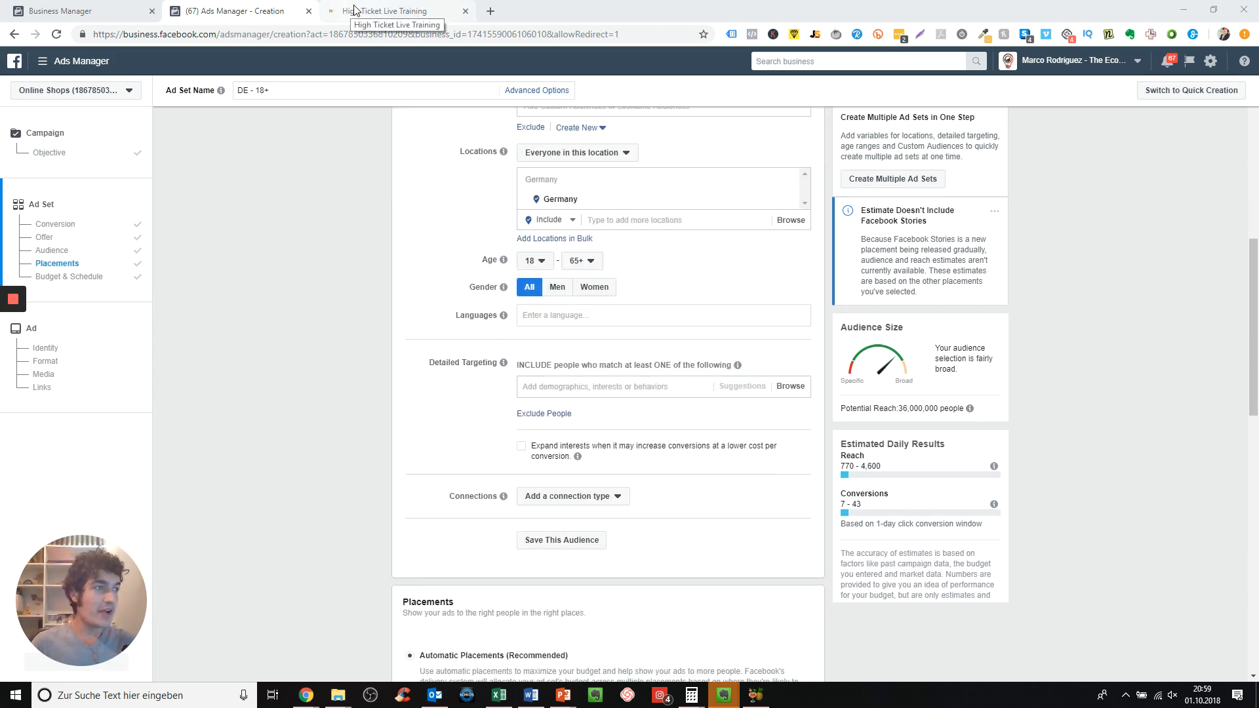
{"action": "left_click", "coordinate": [393, 11]}
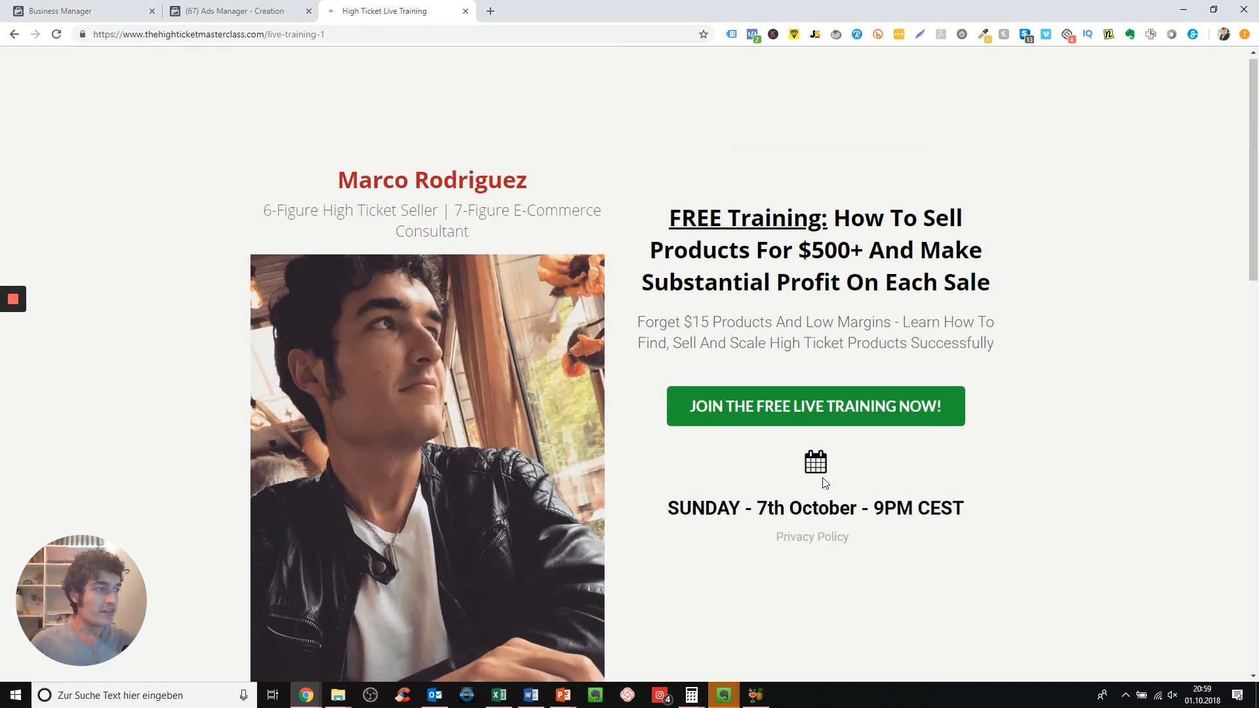
{"action": "scroll", "scroll_direction": "down", "scroll_amount": 3}
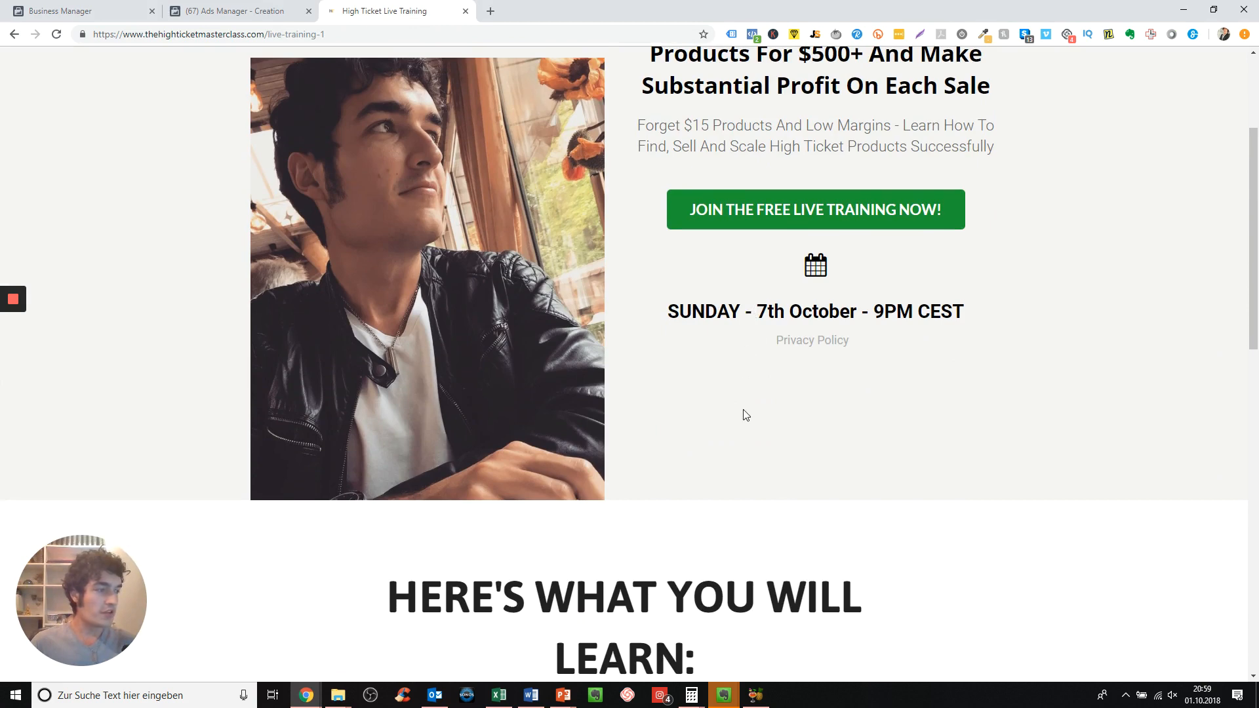
{"action": "scroll", "scroll_direction": "down", "scroll_amount": 3}
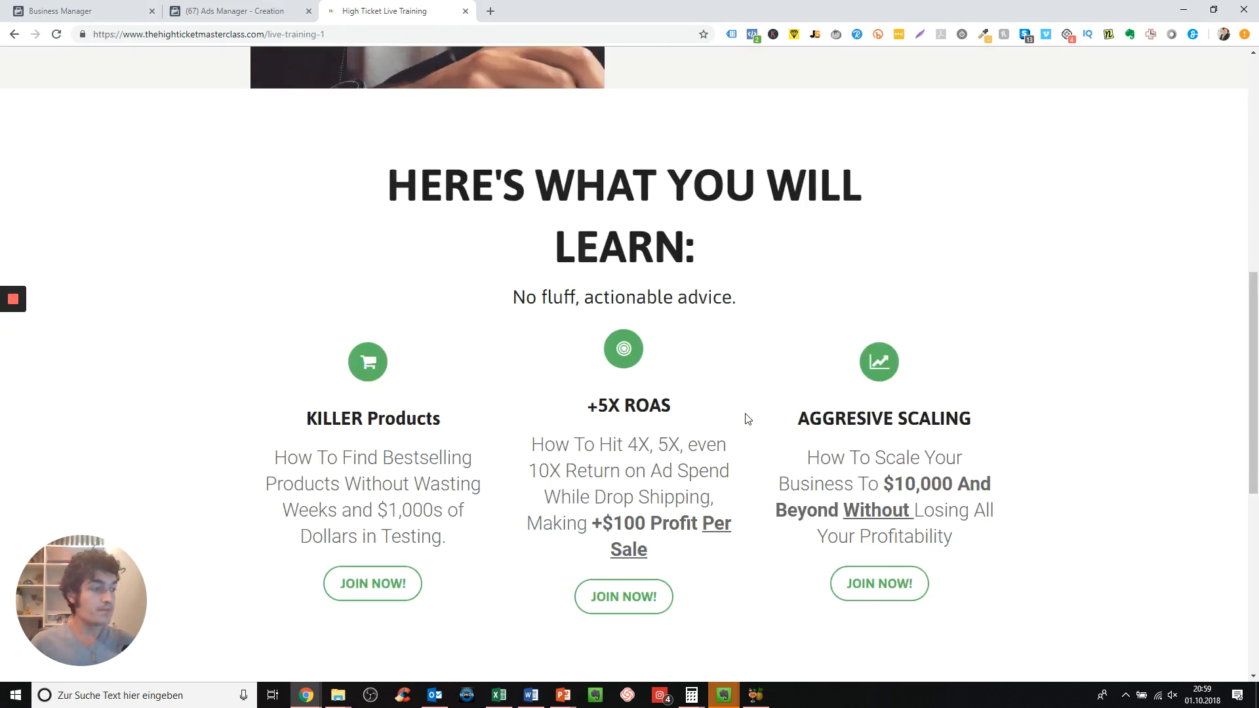
{"action": "scroll", "scroll_direction": "down", "scroll_amount": 3}
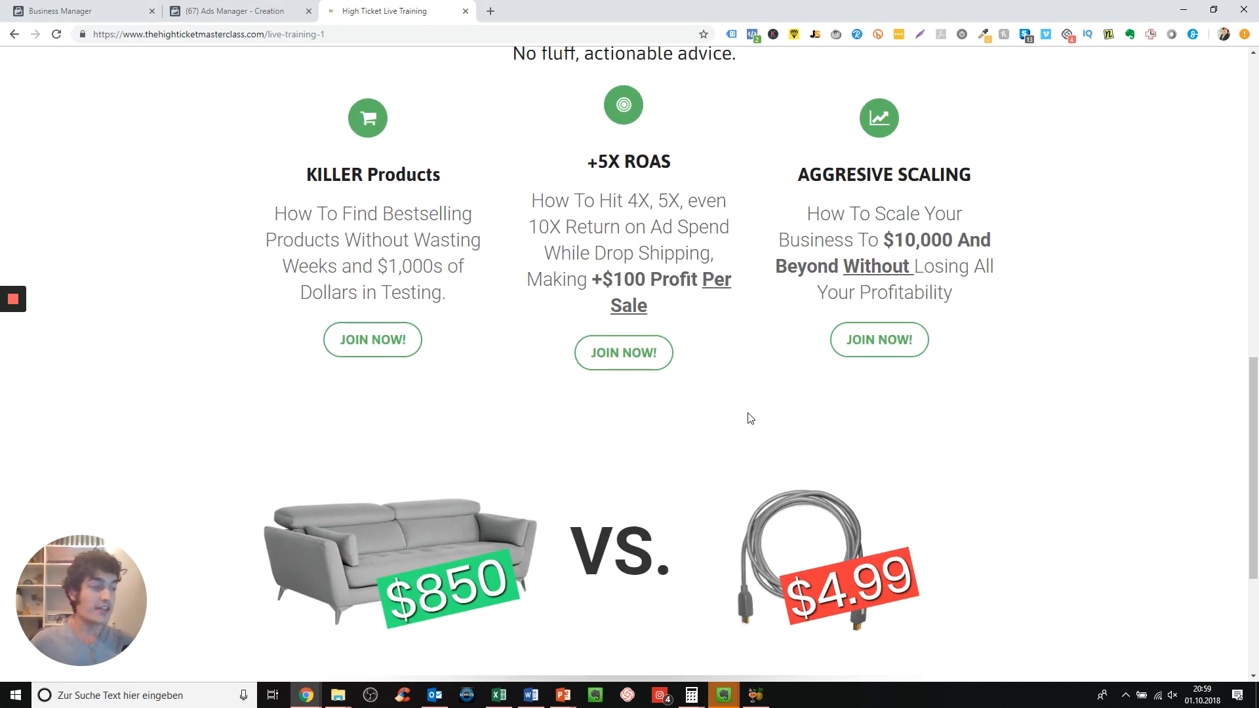
{"action": "scroll", "scroll_direction": "down", "scroll_amount": 3}
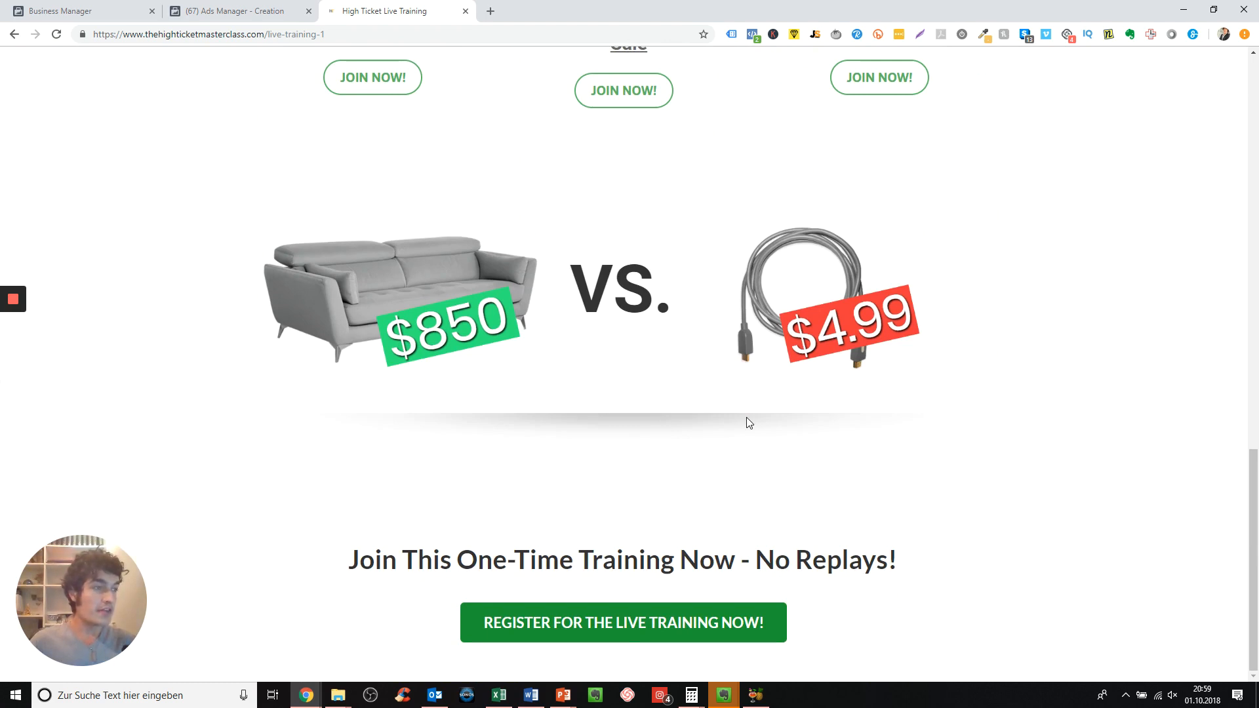
{"action": "scroll", "scroll_direction": "up", "scroll_amount": 3}
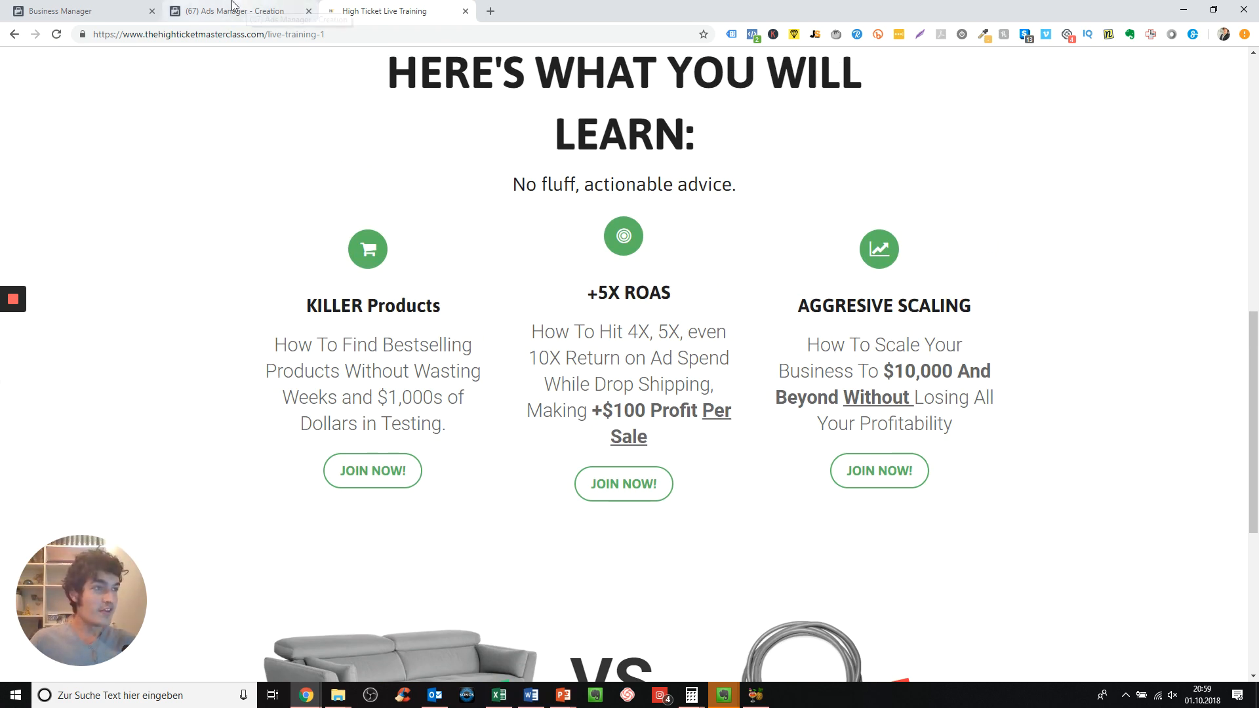
Return to the Ads Manager ad set and select its current name 'DE - 18+' for editing
{"action": "left_click", "coordinate": [233, 10]}
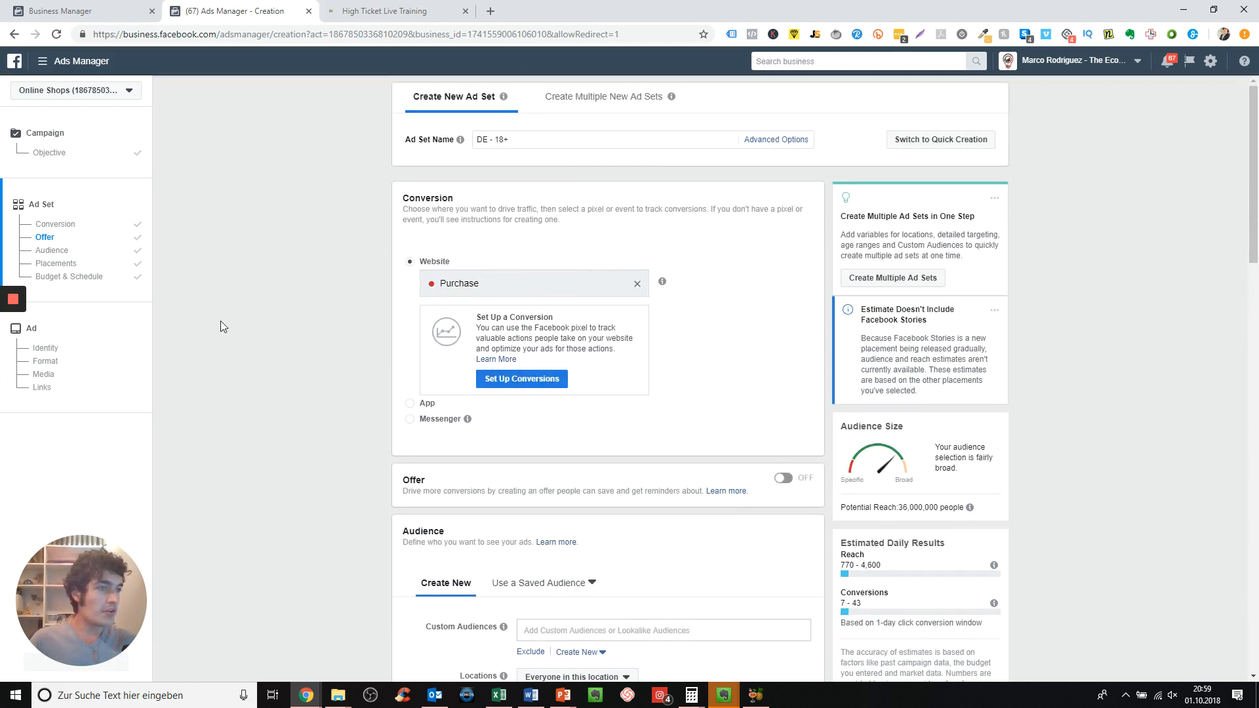
{"action": "scroll", "scroll_direction": "down", "scroll_amount": 3}
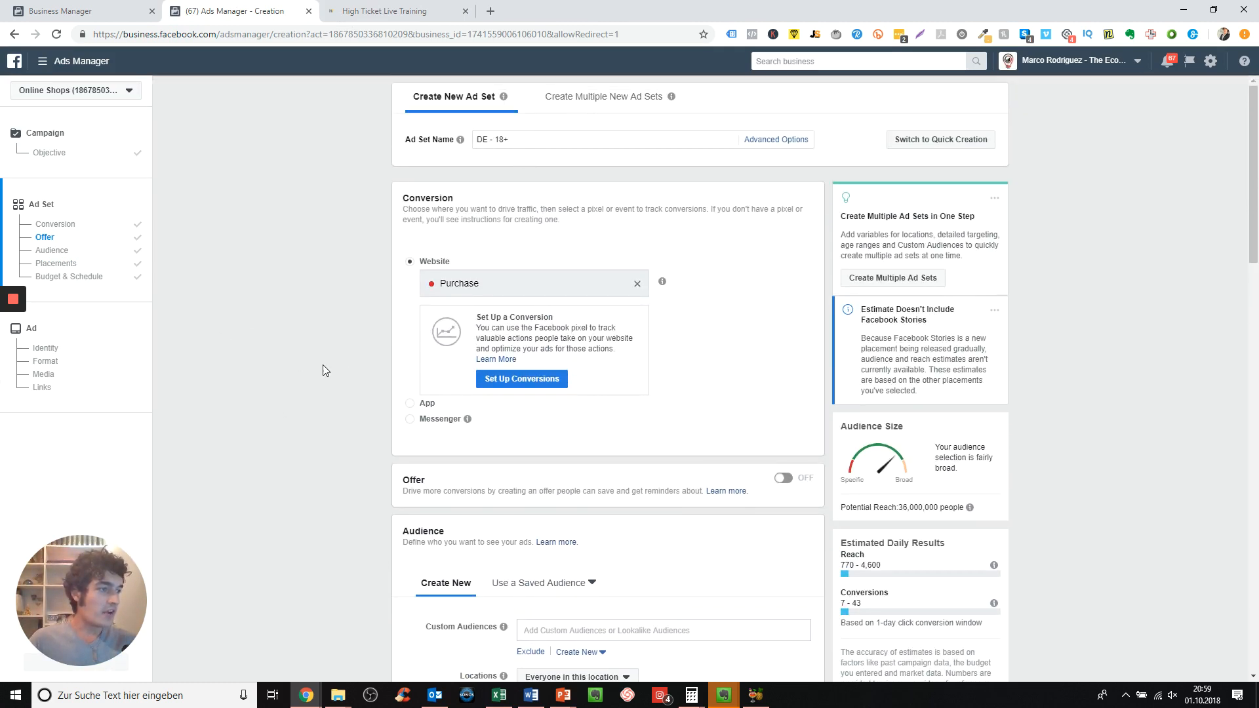
{"action": "scroll", "scroll_direction": "down", "scroll_amount": 3}
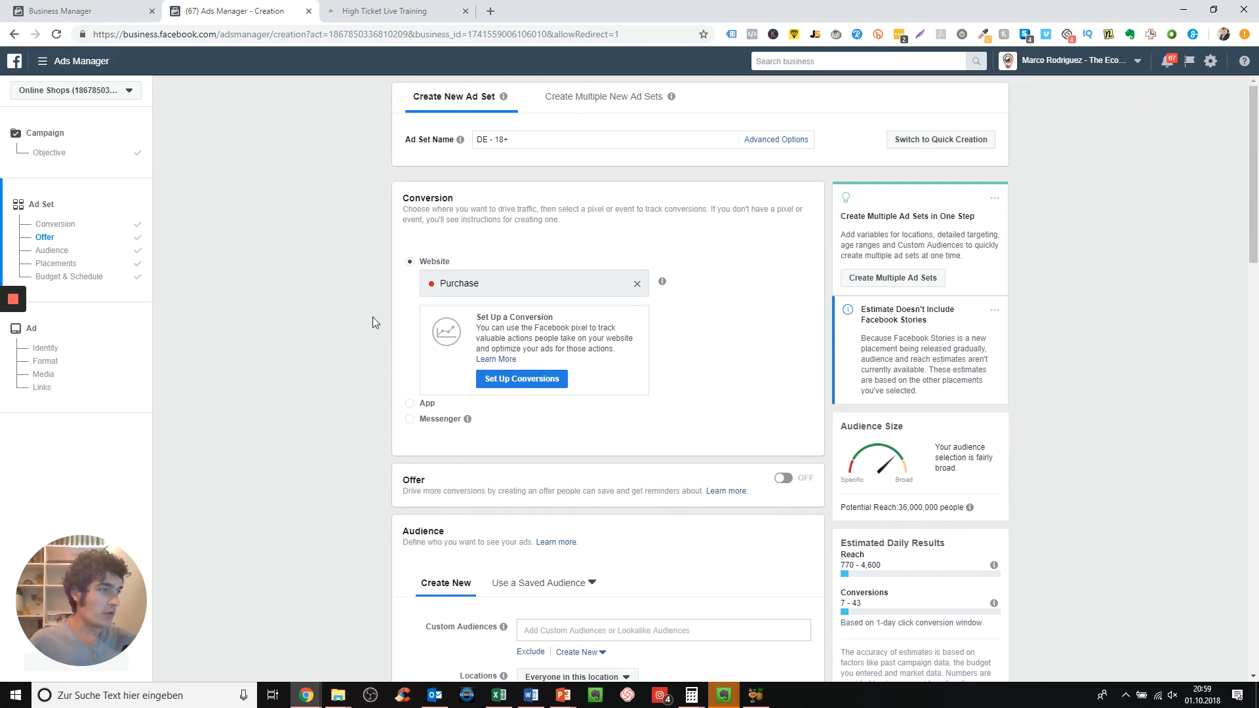
{"action": "left_click", "coordinate": [506, 139]}
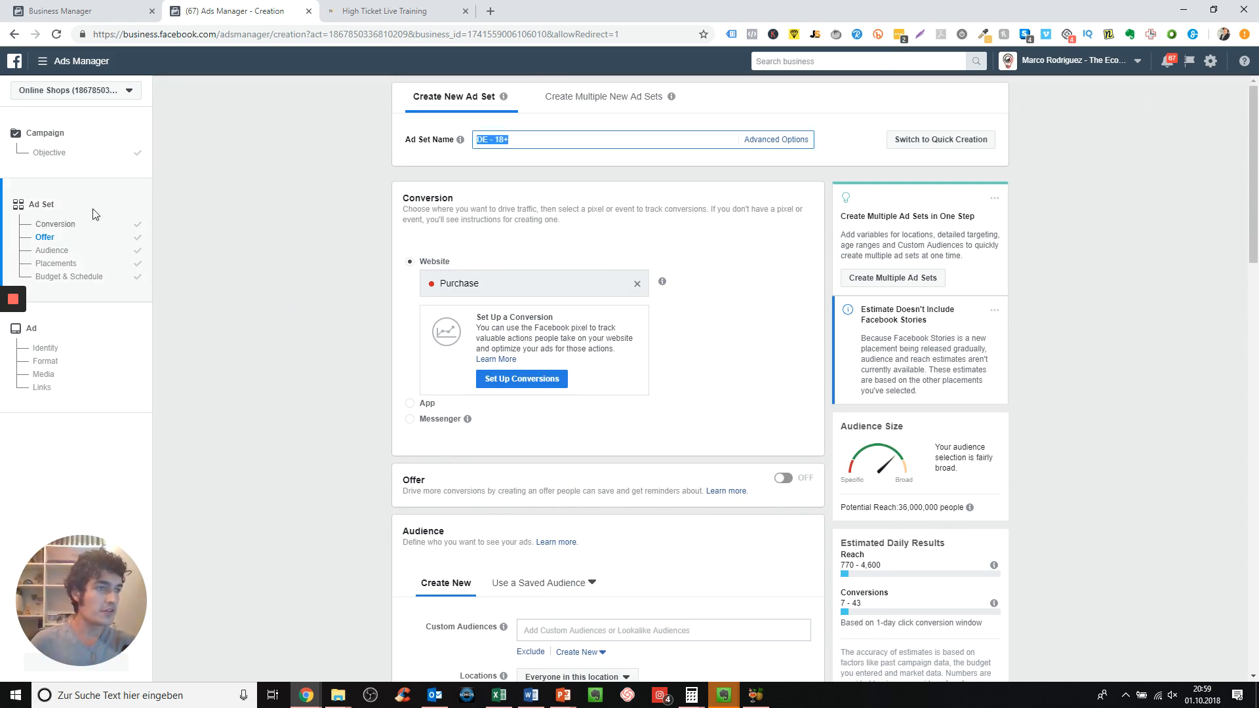
{"action": "mouse_move", "coordinate": [99, 170]}
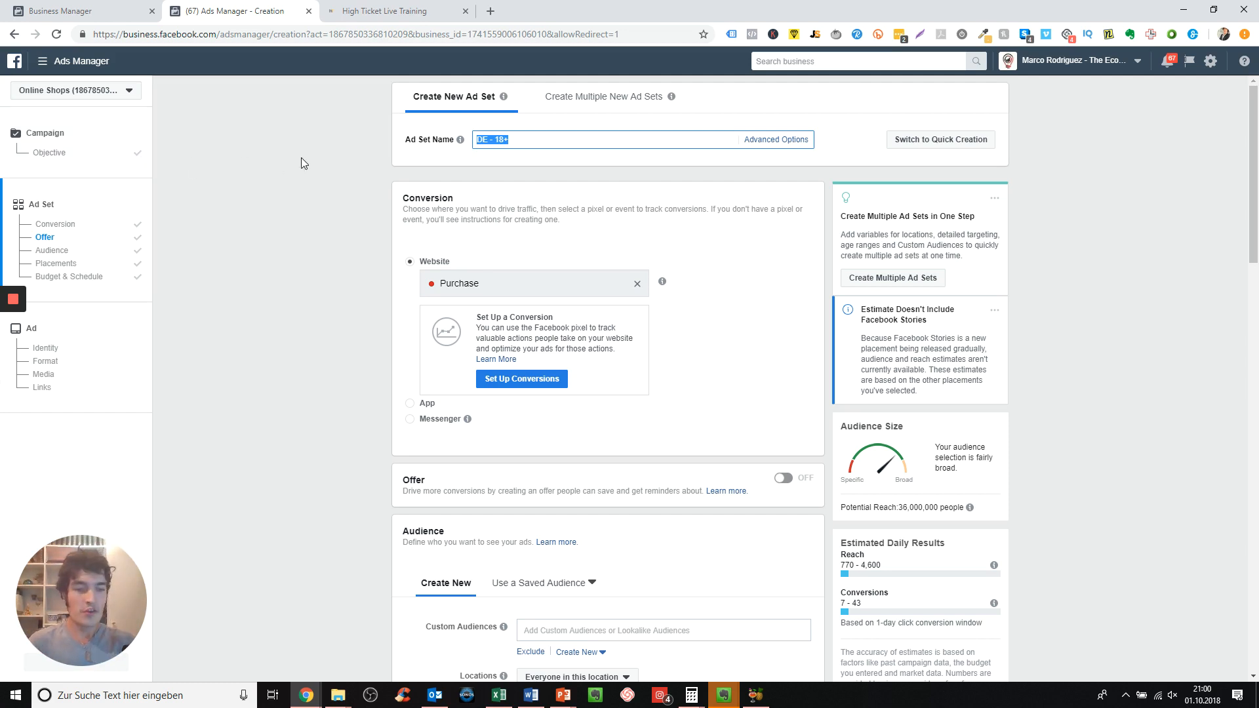
{"action": "type", "text": "US"}
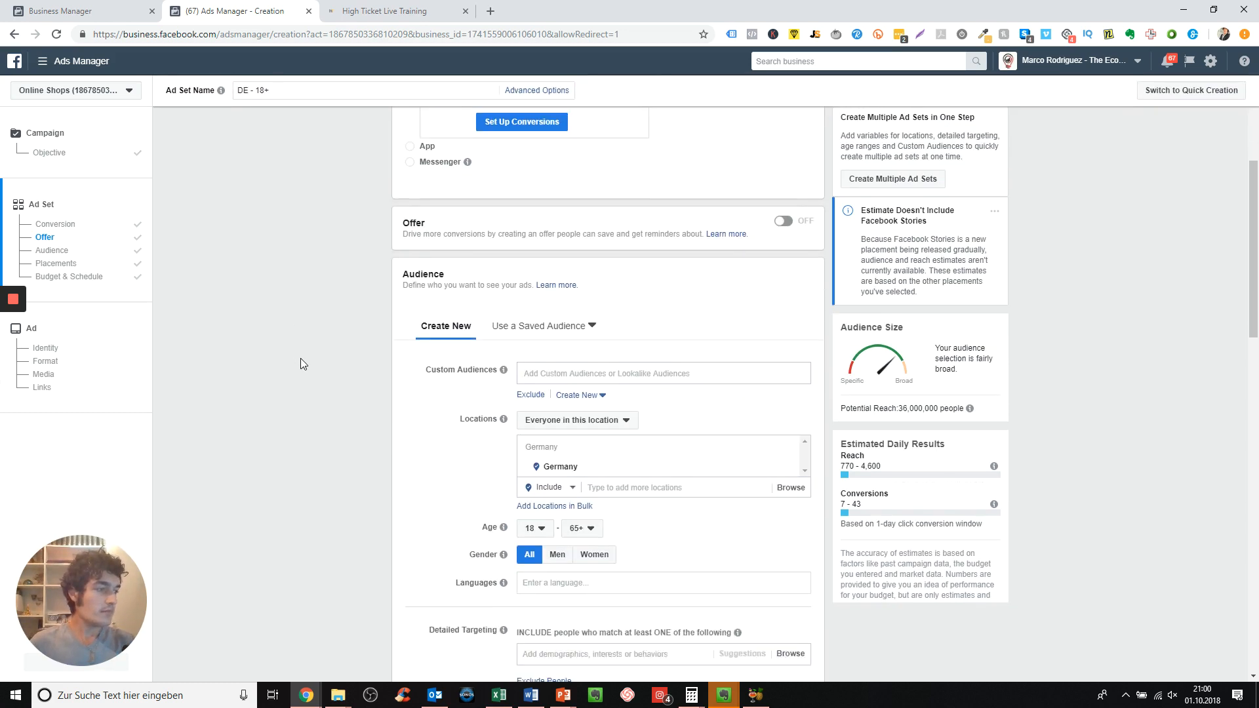
{"action": "scroll", "scroll_direction": "down", "scroll_amount": 3}
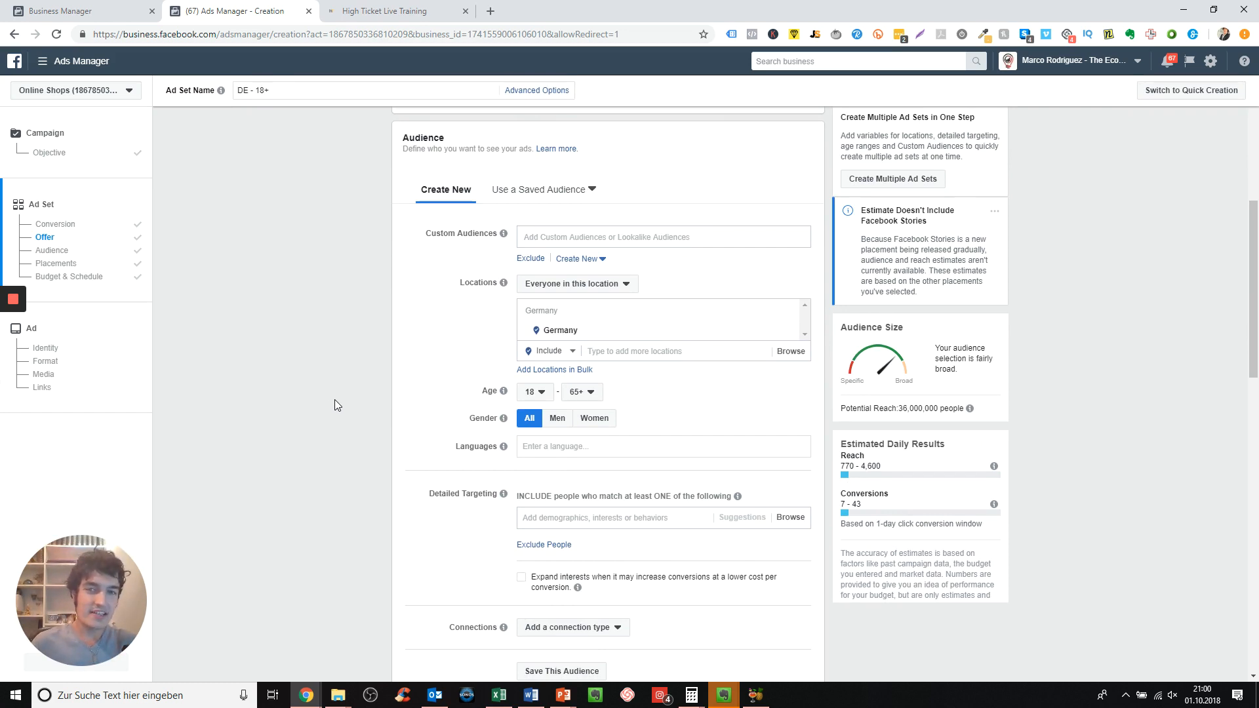
{"action": "mouse_move", "coordinate": [337, 412]}
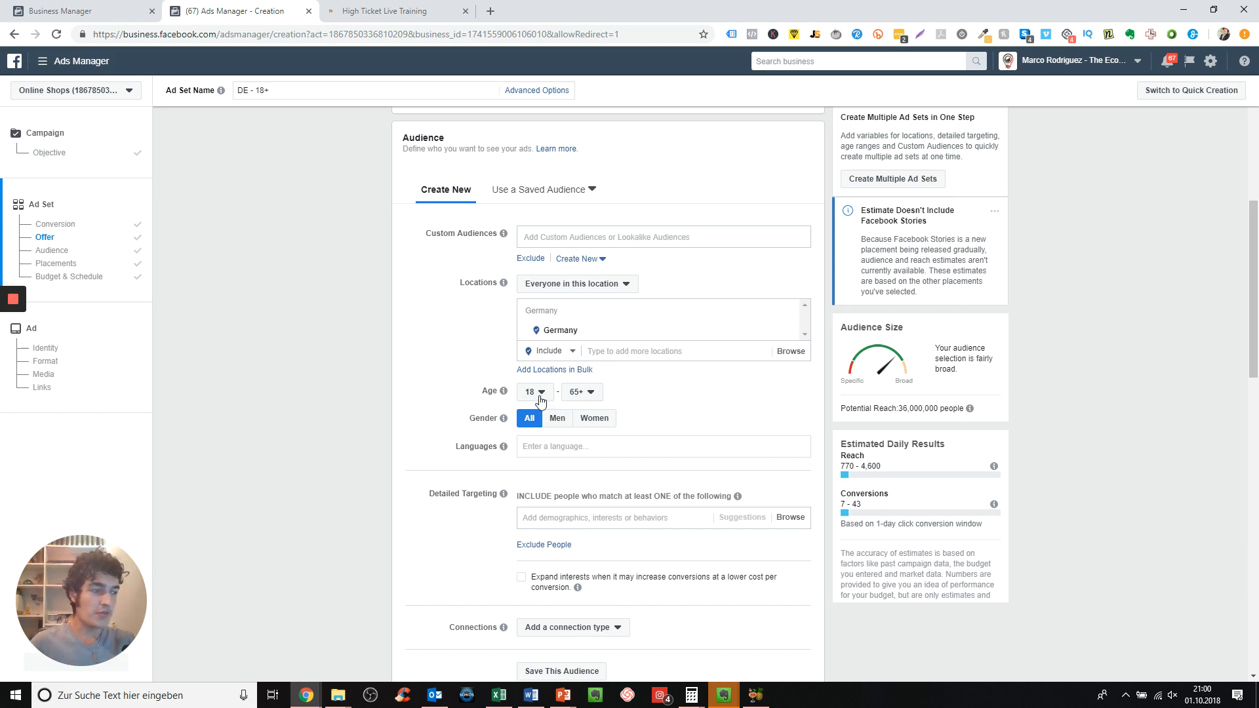
{"action": "mouse_move", "coordinate": [405, 396]}
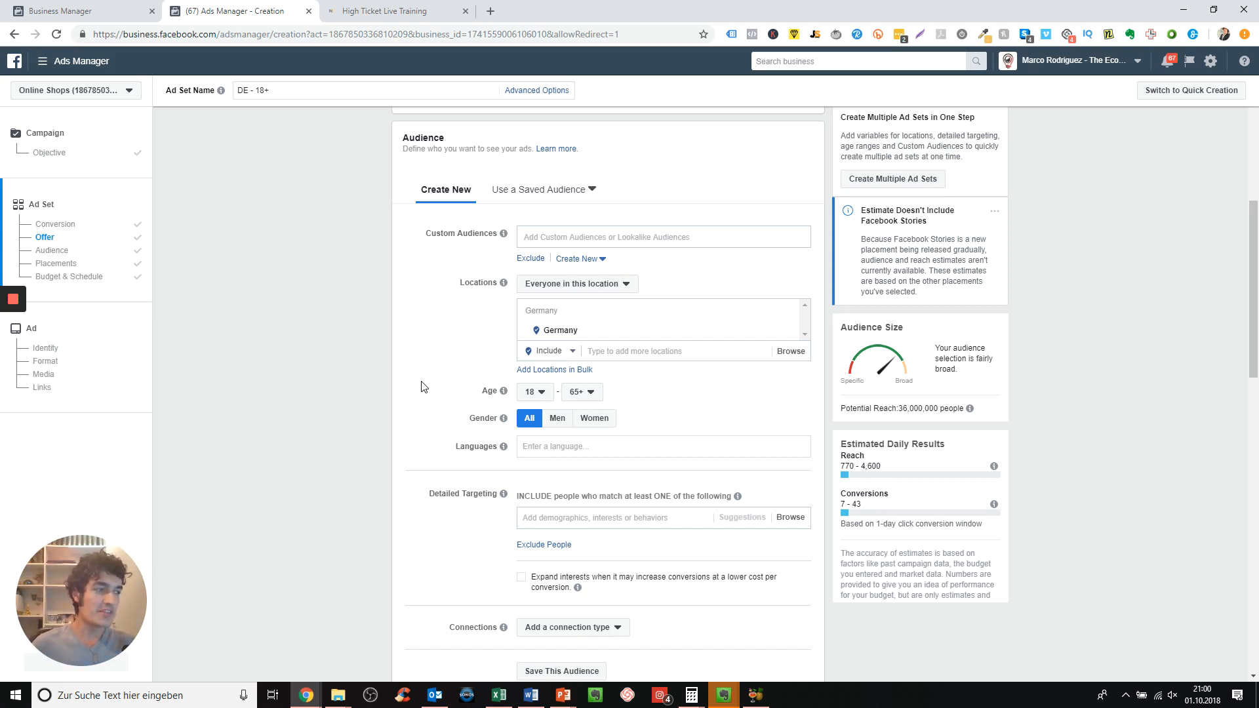
{"action": "mouse_move", "coordinate": [558, 418]}
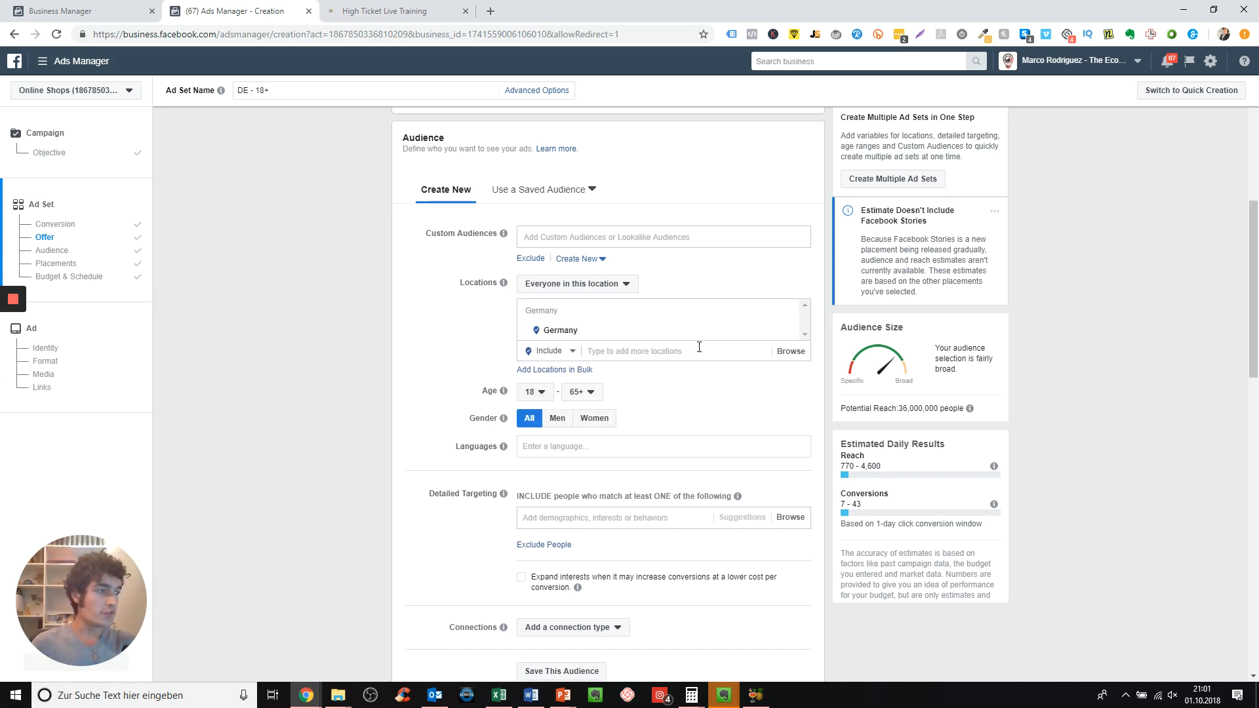
Target the United States in place of Germany and add English (All) as the audience language
{"action": "type", "text": "united sra"}
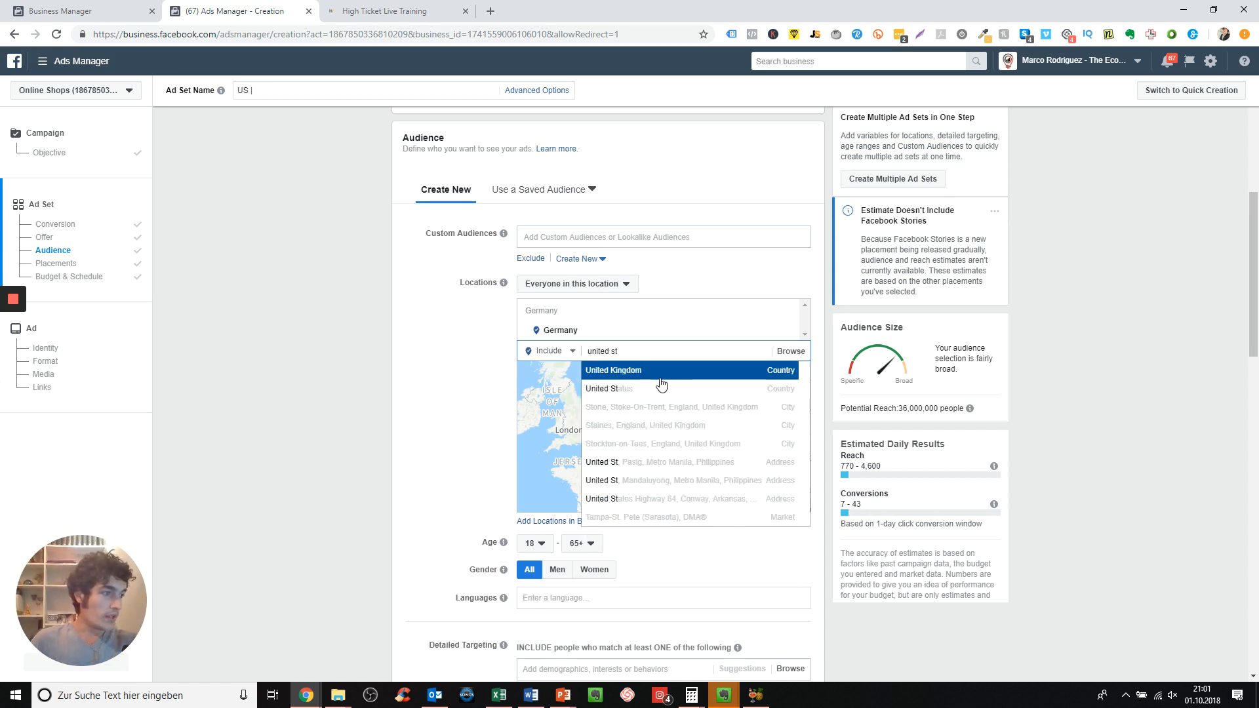
{"action": "left_click", "coordinate": [609, 388]}
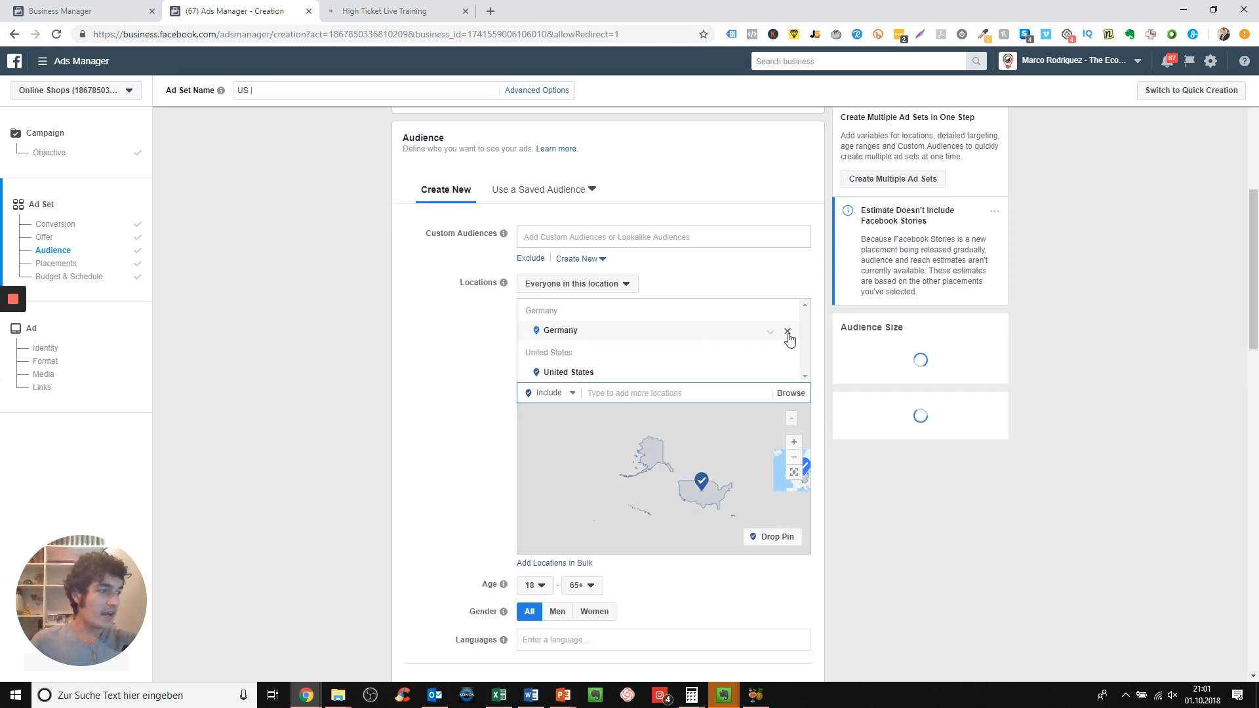
{"action": "left_click", "coordinate": [788, 330]}
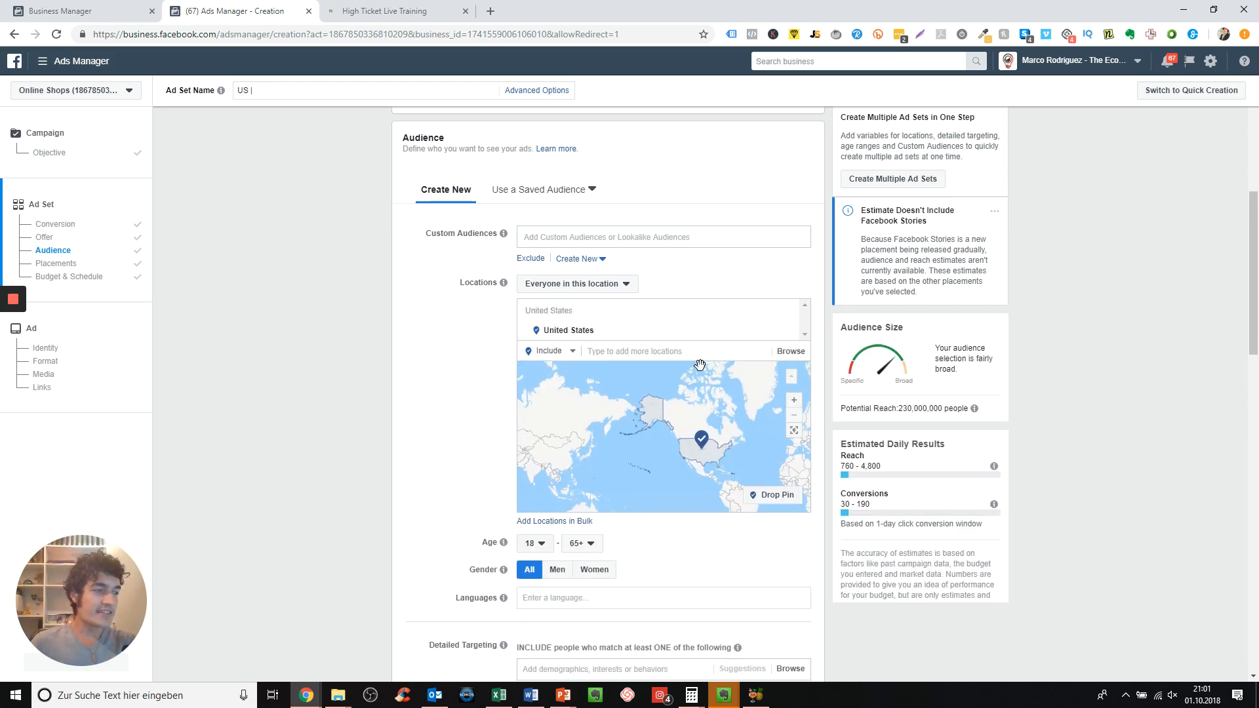
{"action": "left_click", "coordinate": [663, 598]}
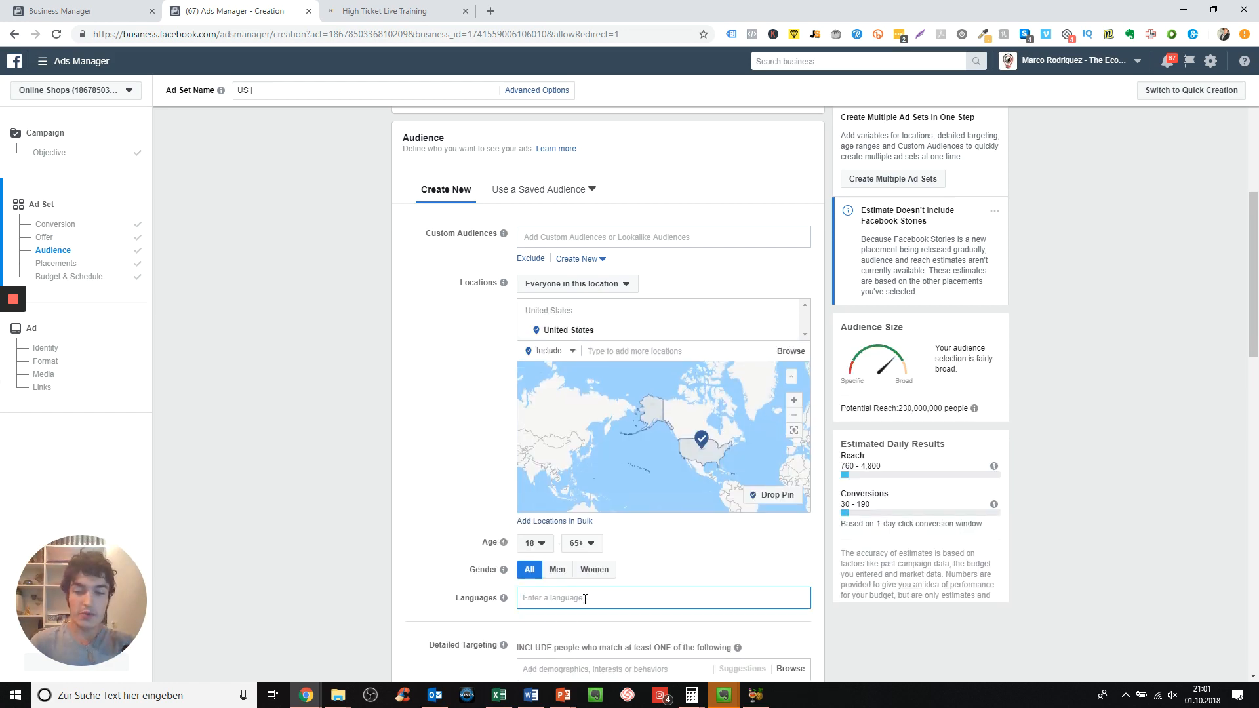
{"action": "left_click", "coordinate": [582, 598]}
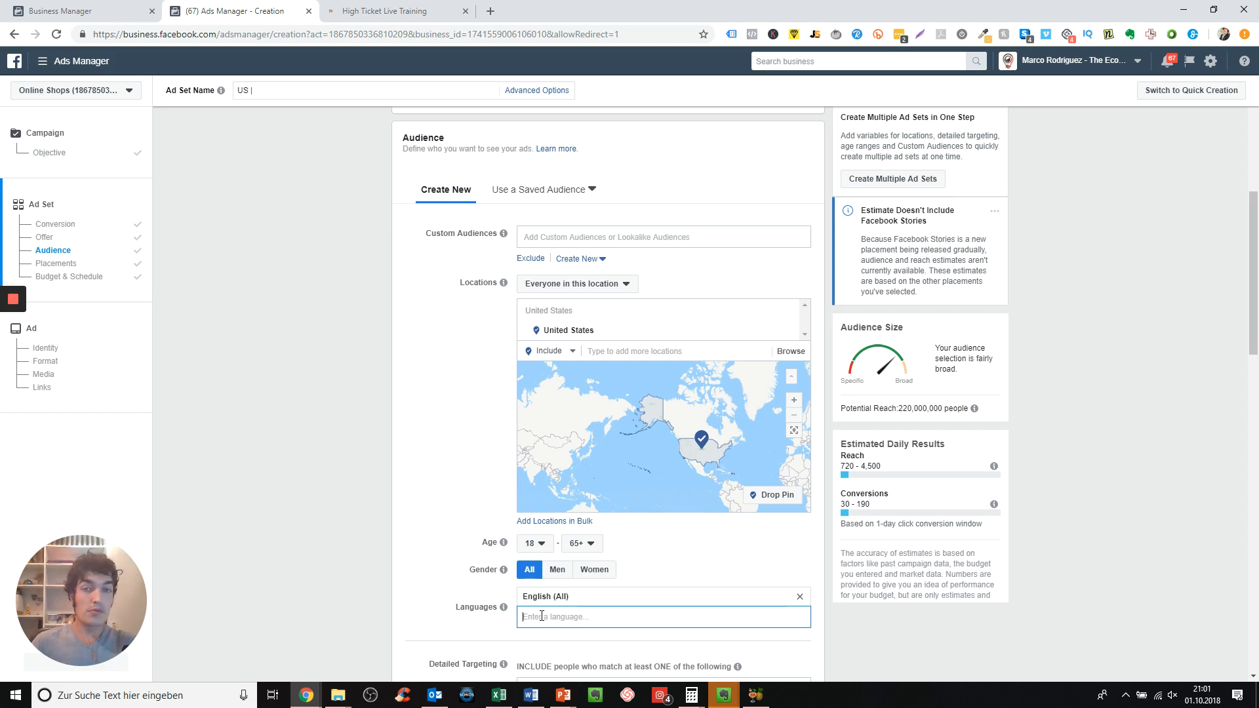
{"action": "mouse_move", "coordinate": [546, 600]}
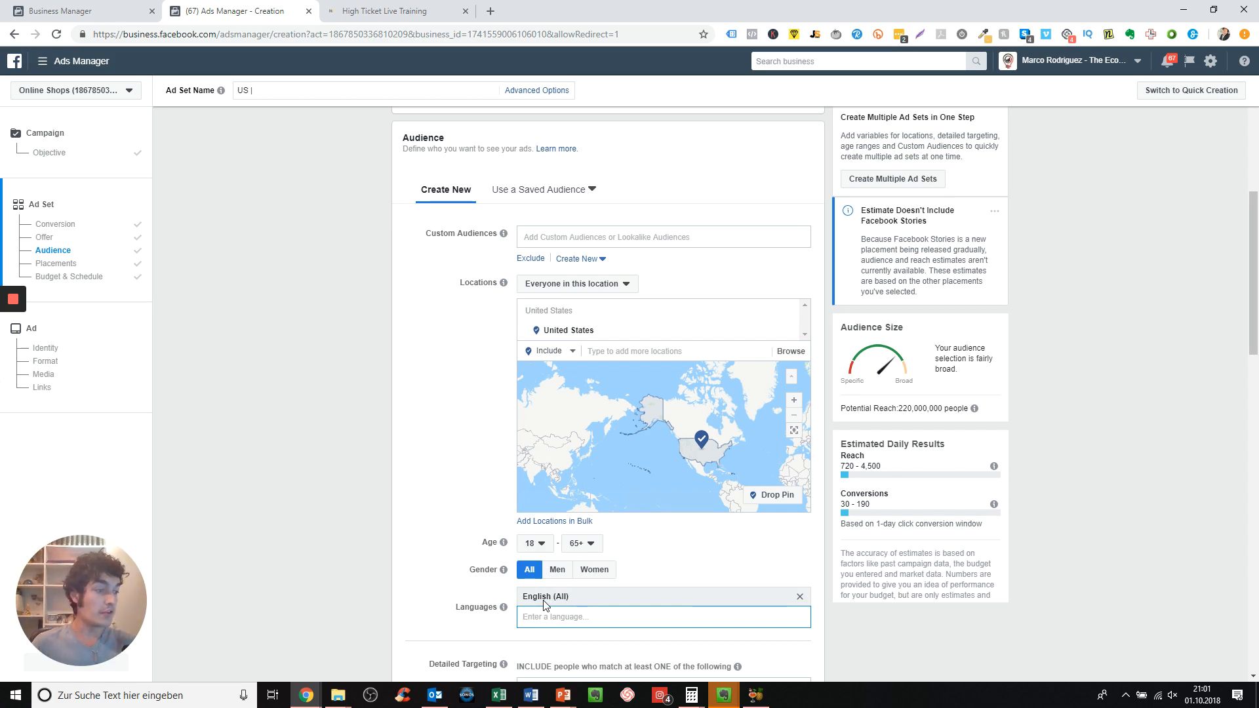
{"action": "scroll", "scroll_direction": "down", "scroll_amount": 3}
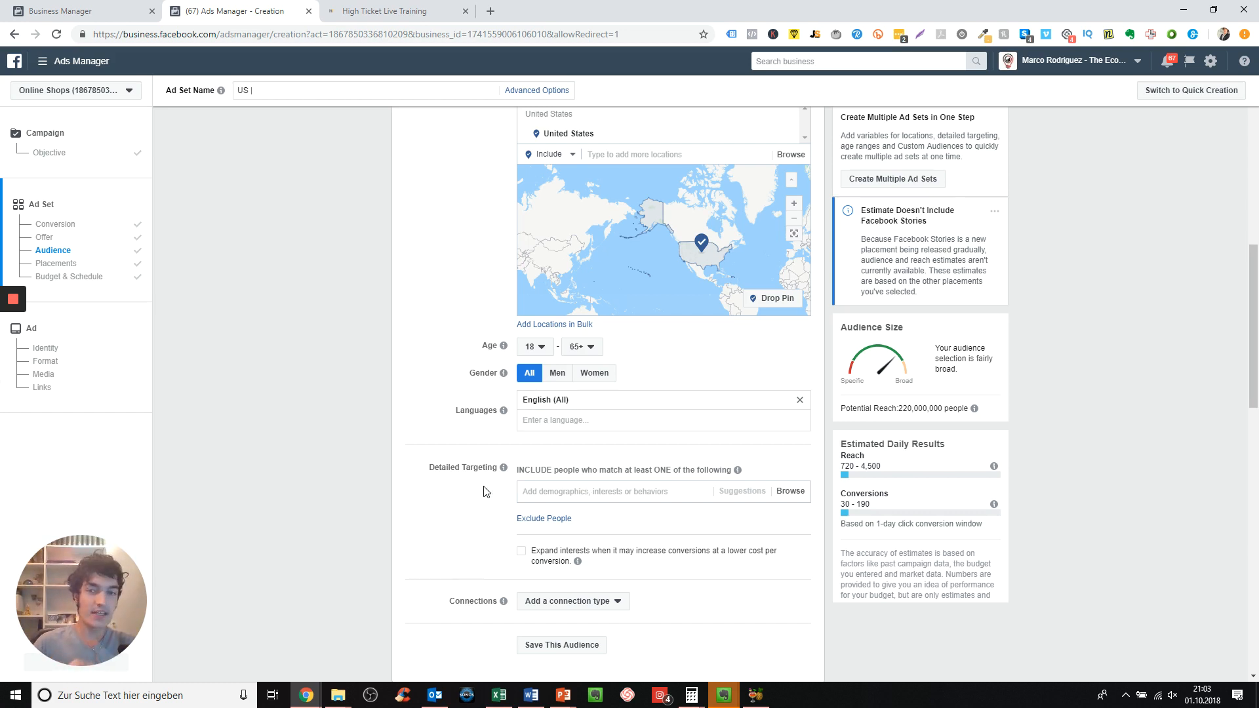
Add Fishing as a detailed-targeting interest and bring up its related Suggestions
{"action": "scroll", "scroll_direction": "down", "scroll_amount": 3}
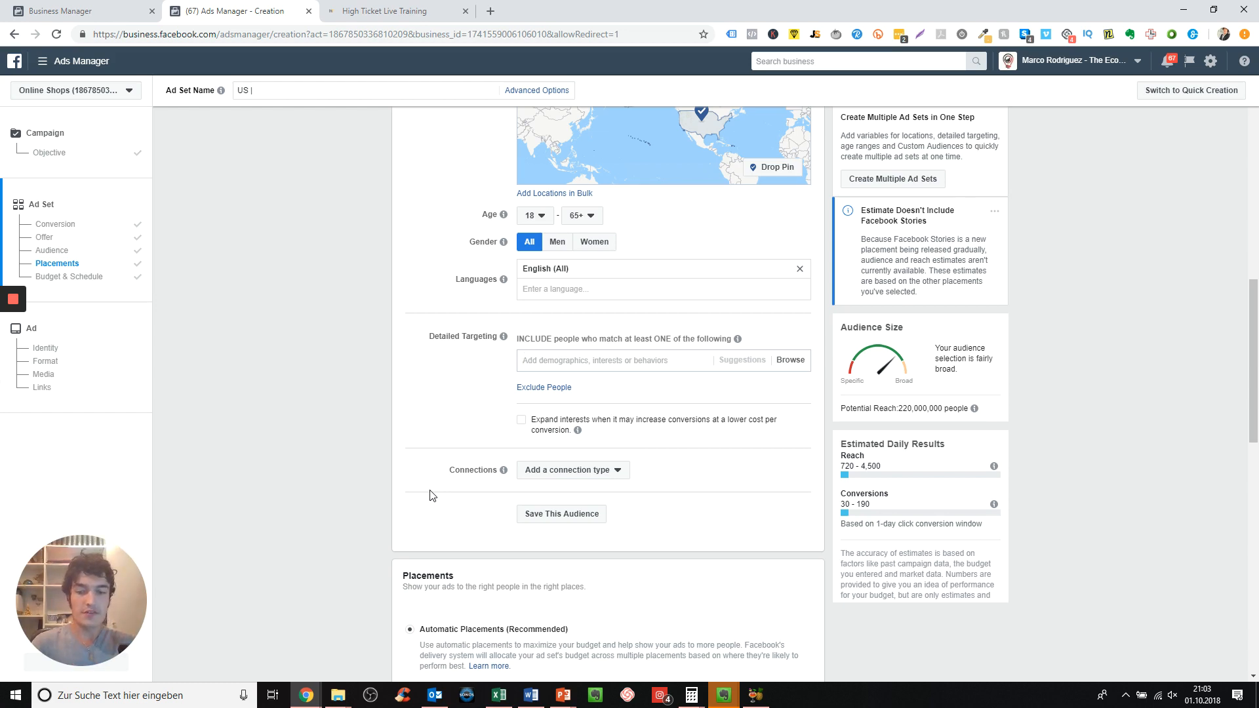
{"action": "type", "text": "fishing"}
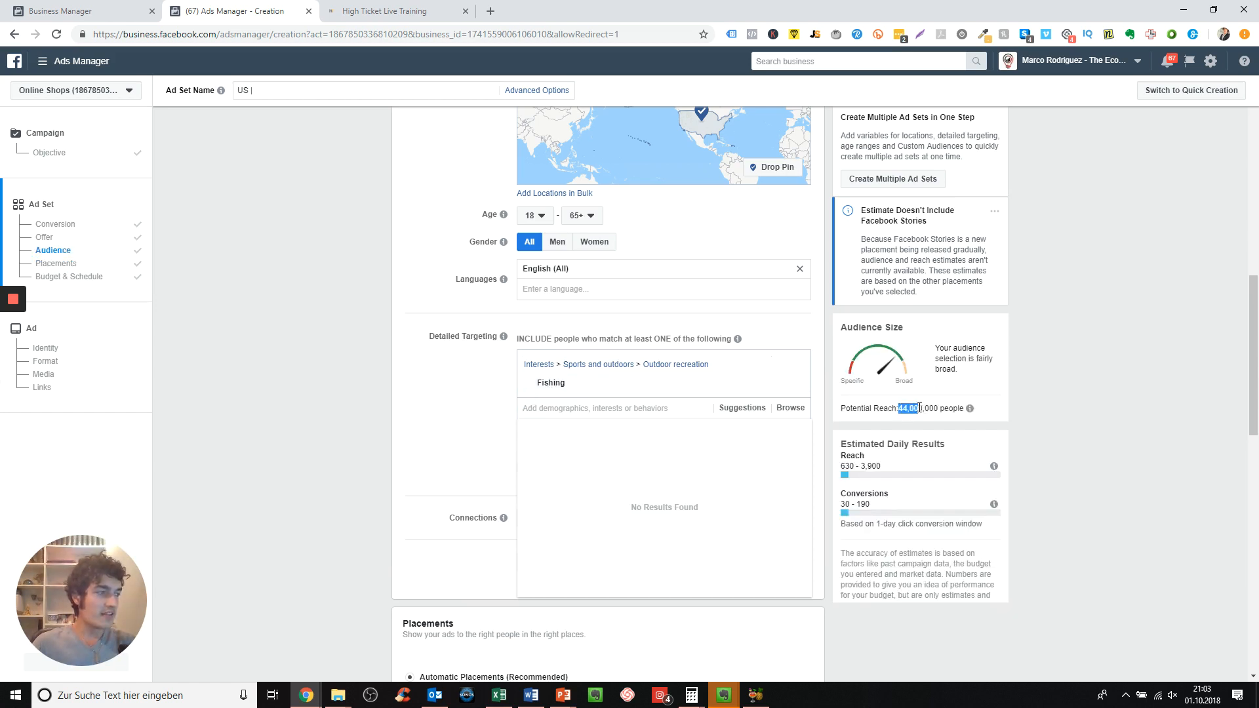
{"action": "left_click", "coordinate": [635, 407]}
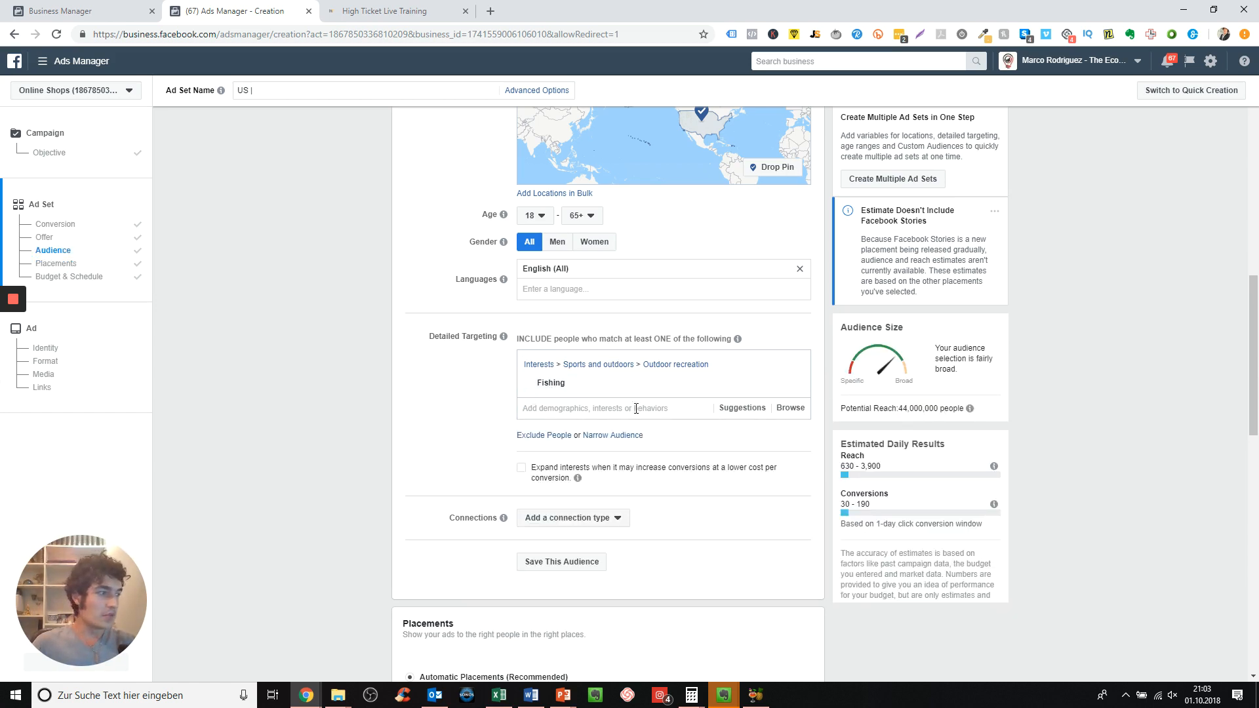
{"action": "scroll", "scroll_direction": "down", "scroll_amount": 3}
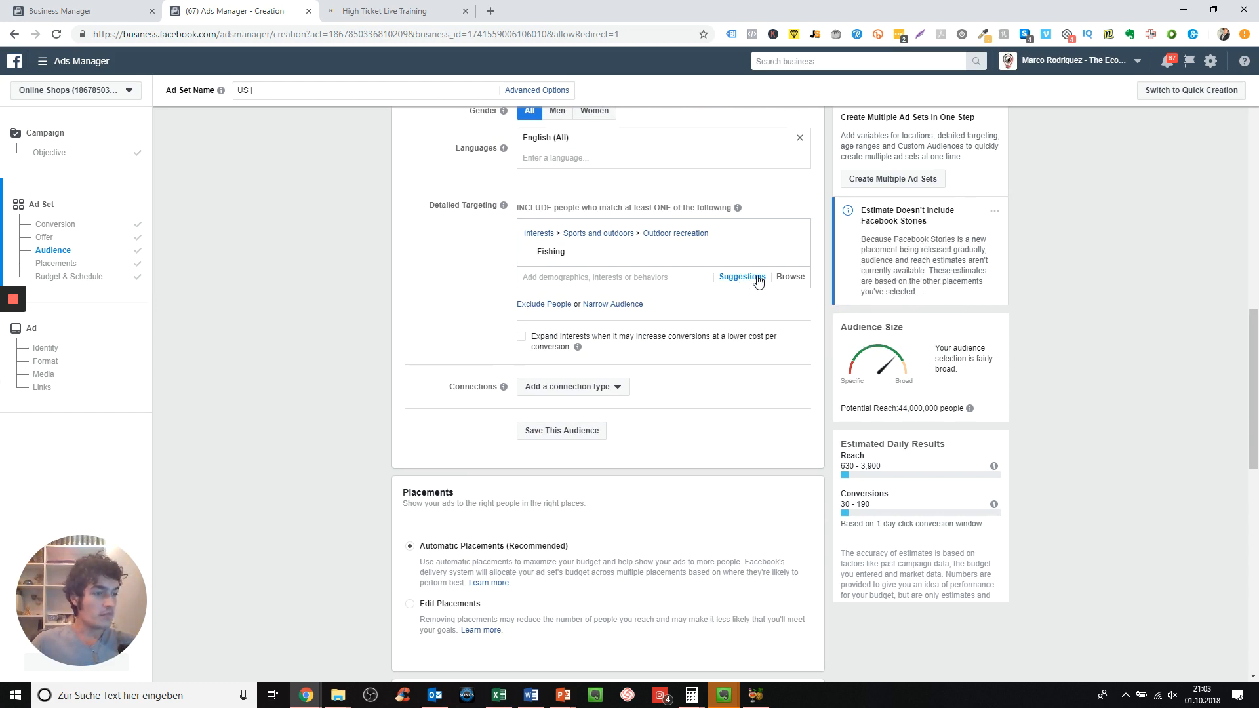
{"action": "left_click", "coordinate": [740, 276]}
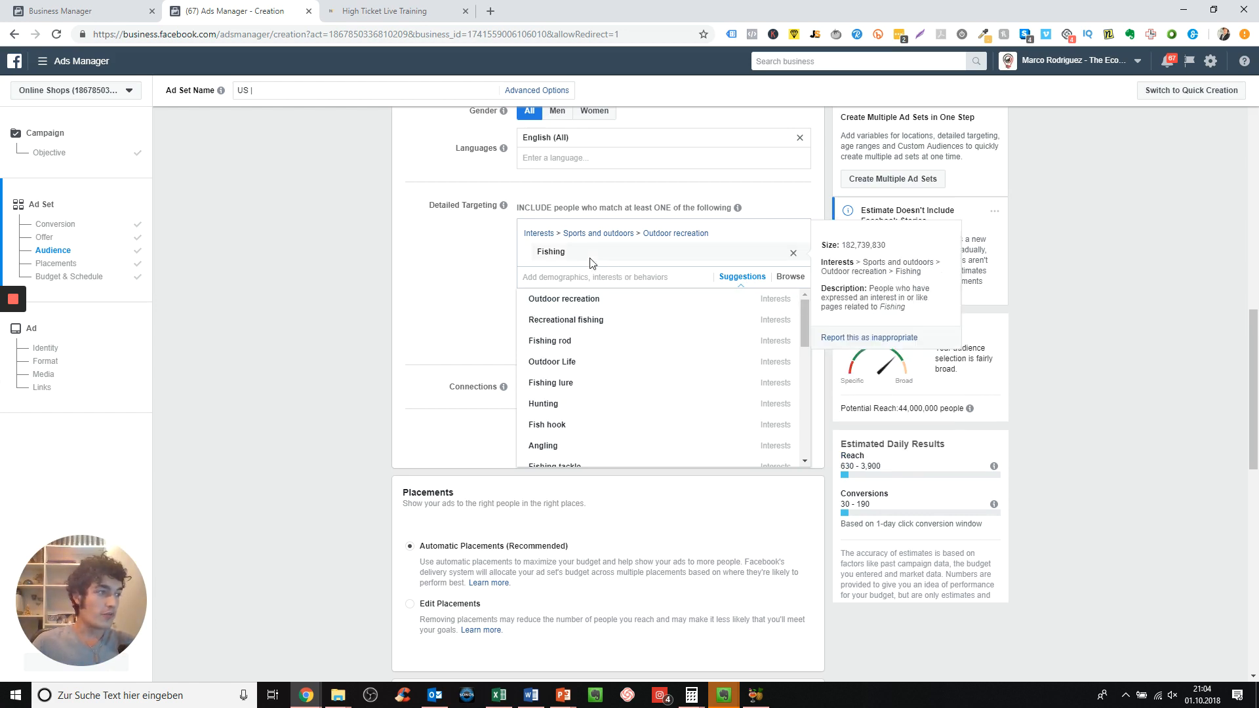
{"action": "mouse_move", "coordinate": [565, 320]}
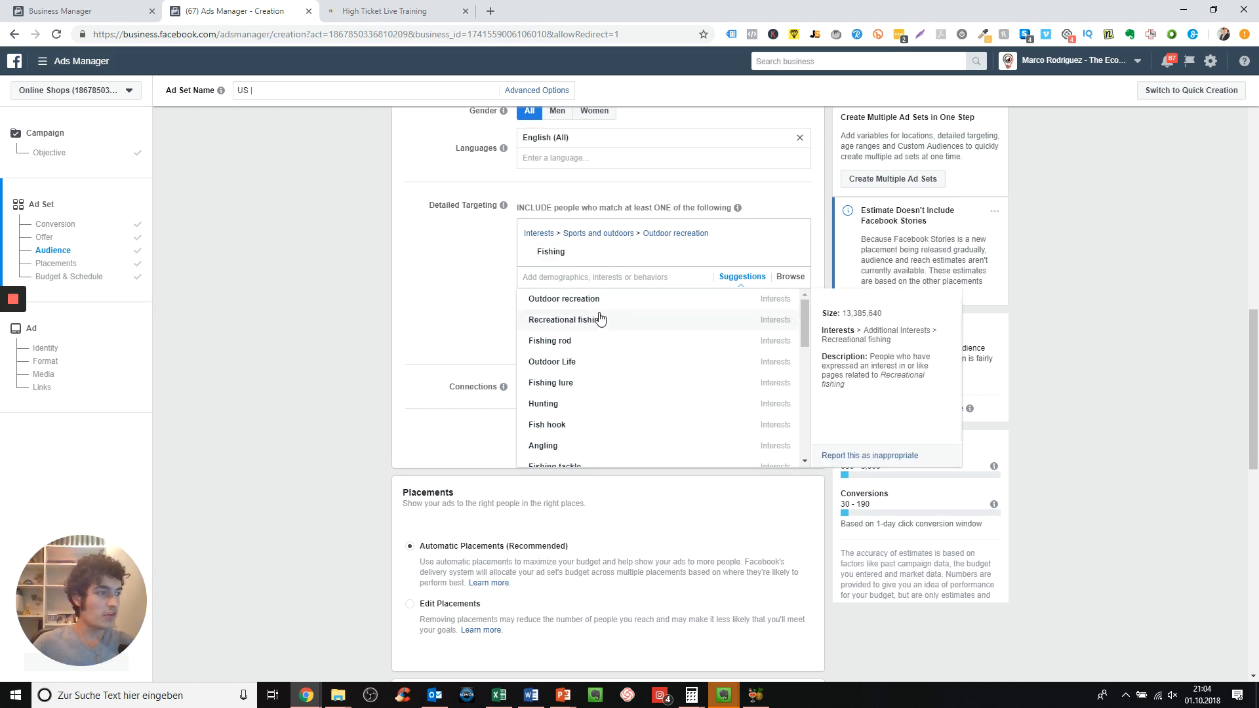
{"action": "mouse_move", "coordinate": [600, 320]}
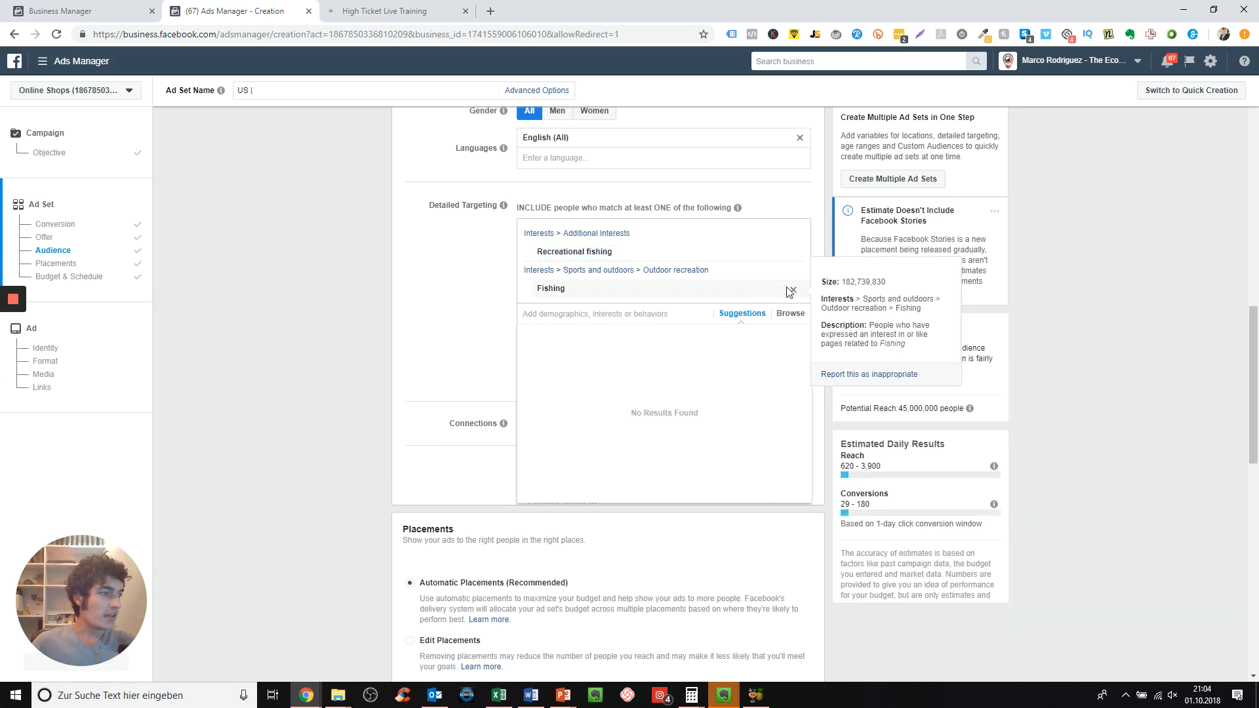
Replace Fishing and Fishing reel with Fishing rod as the only interest, reach about 3,500,000
{"action": "left_click", "coordinate": [790, 292]}
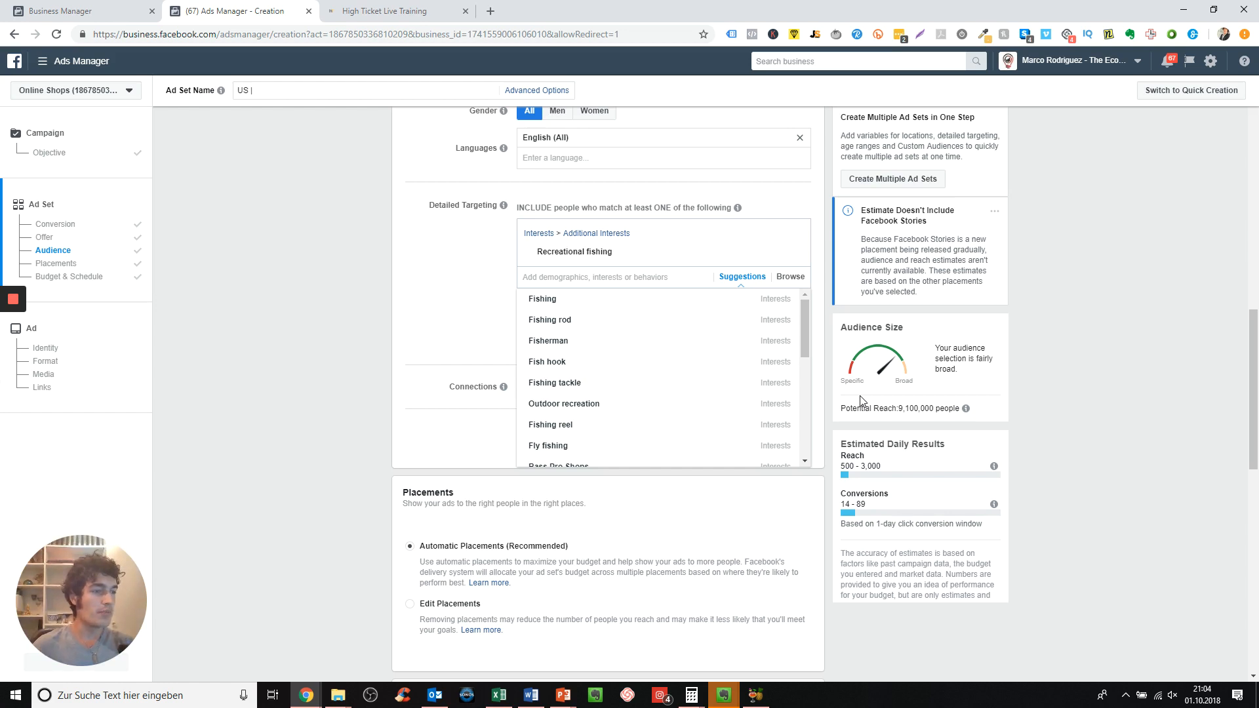
{"action": "mouse_move", "coordinate": [550, 320]}
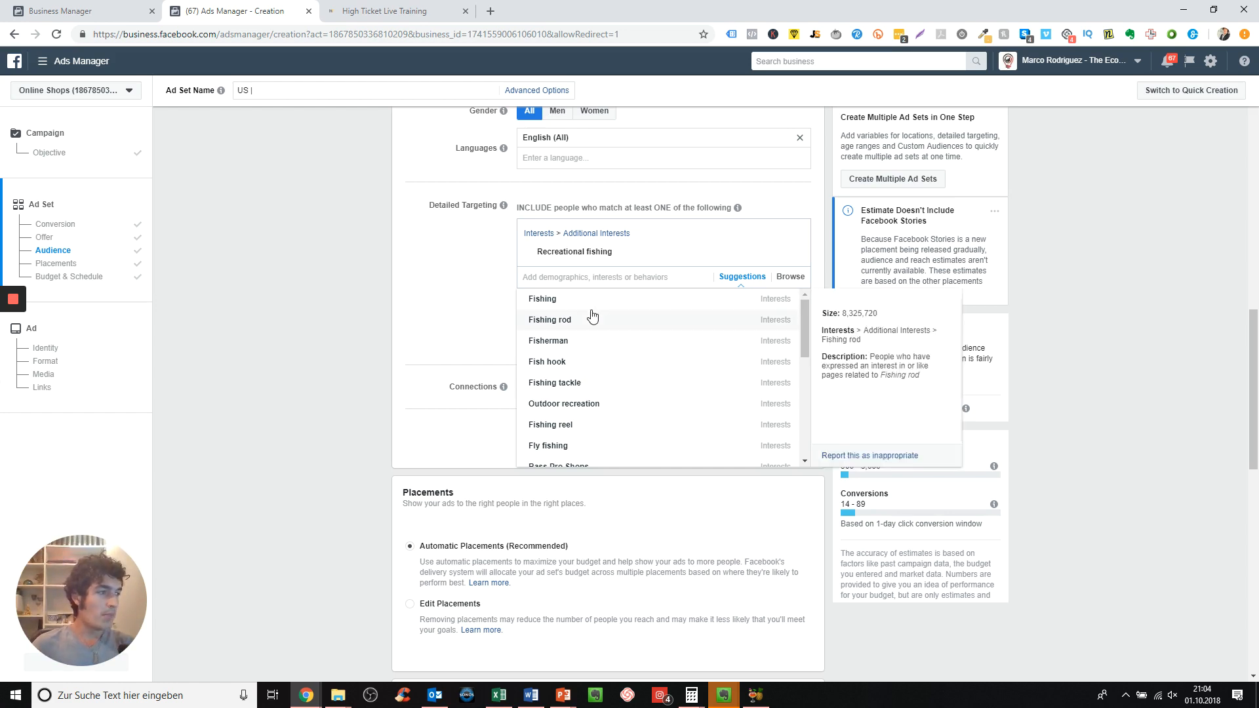
{"action": "left_click", "coordinate": [549, 321]}
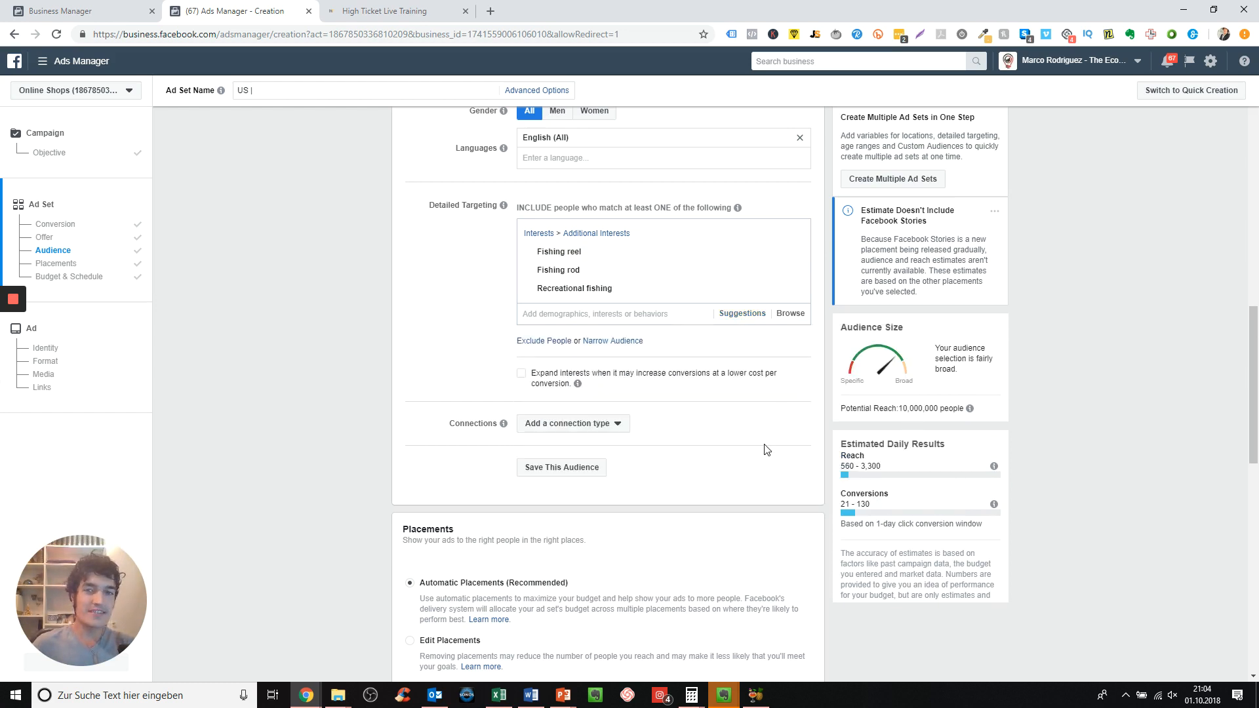
{"action": "mouse_move", "coordinate": [735, 306]}
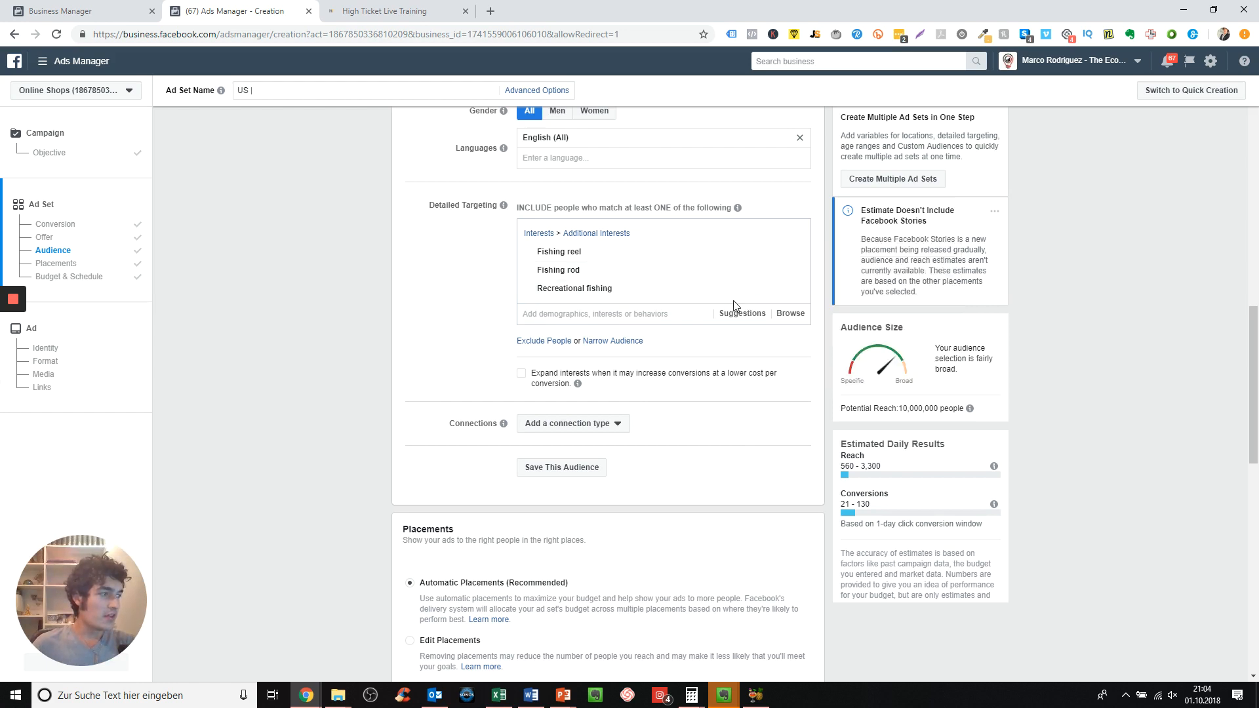
{"action": "mouse_move", "coordinate": [557, 270]}
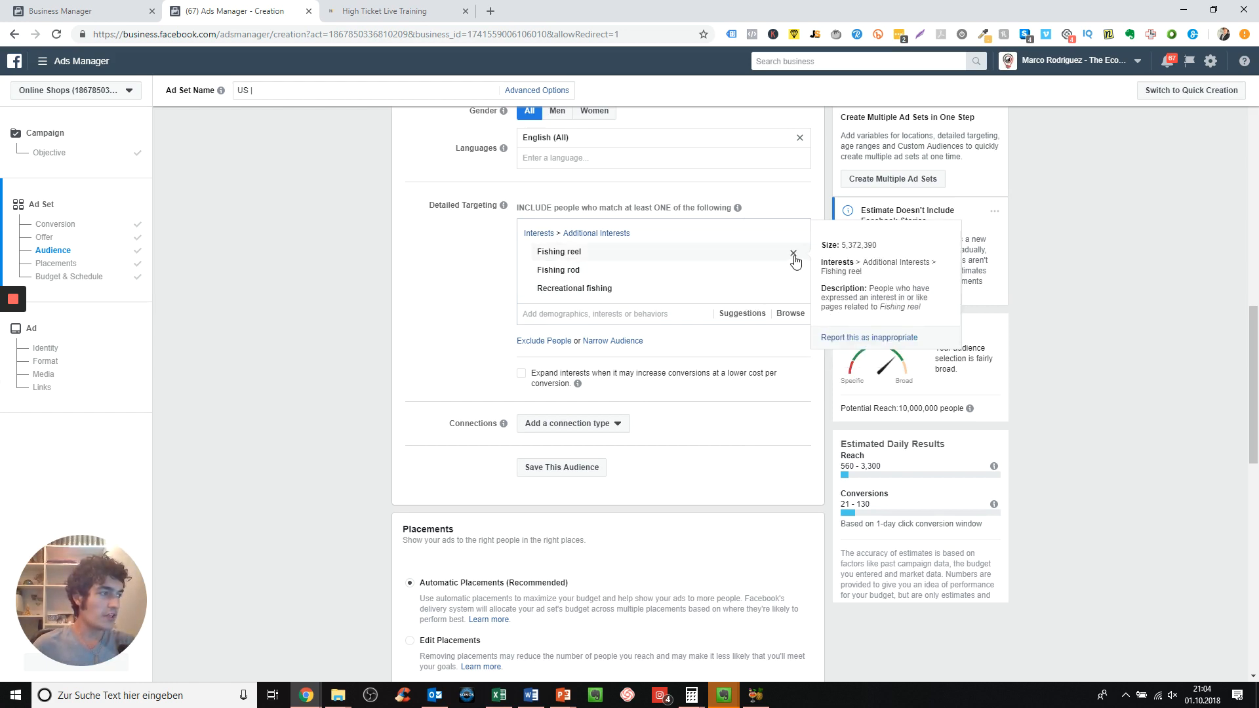
{"action": "left_click", "coordinate": [795, 256]}
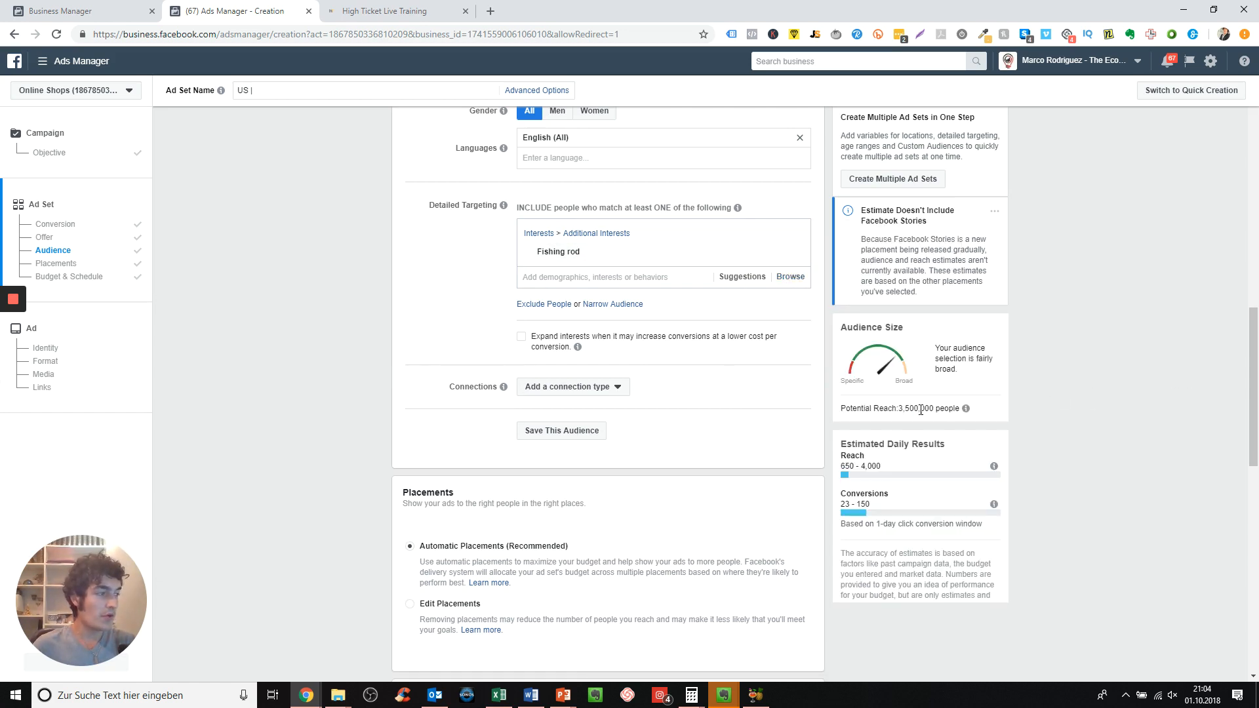
{"action": "double_click", "coordinate": [912, 408]}
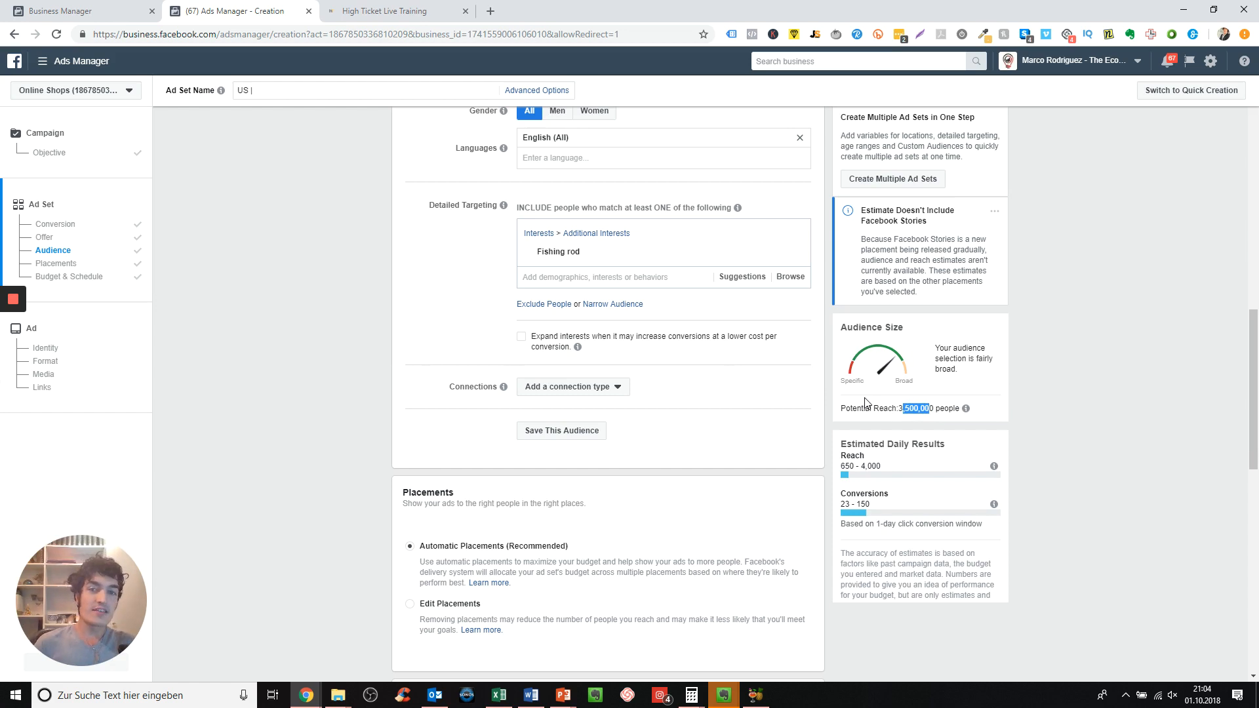
{"action": "mouse_move", "coordinate": [564, 295]}
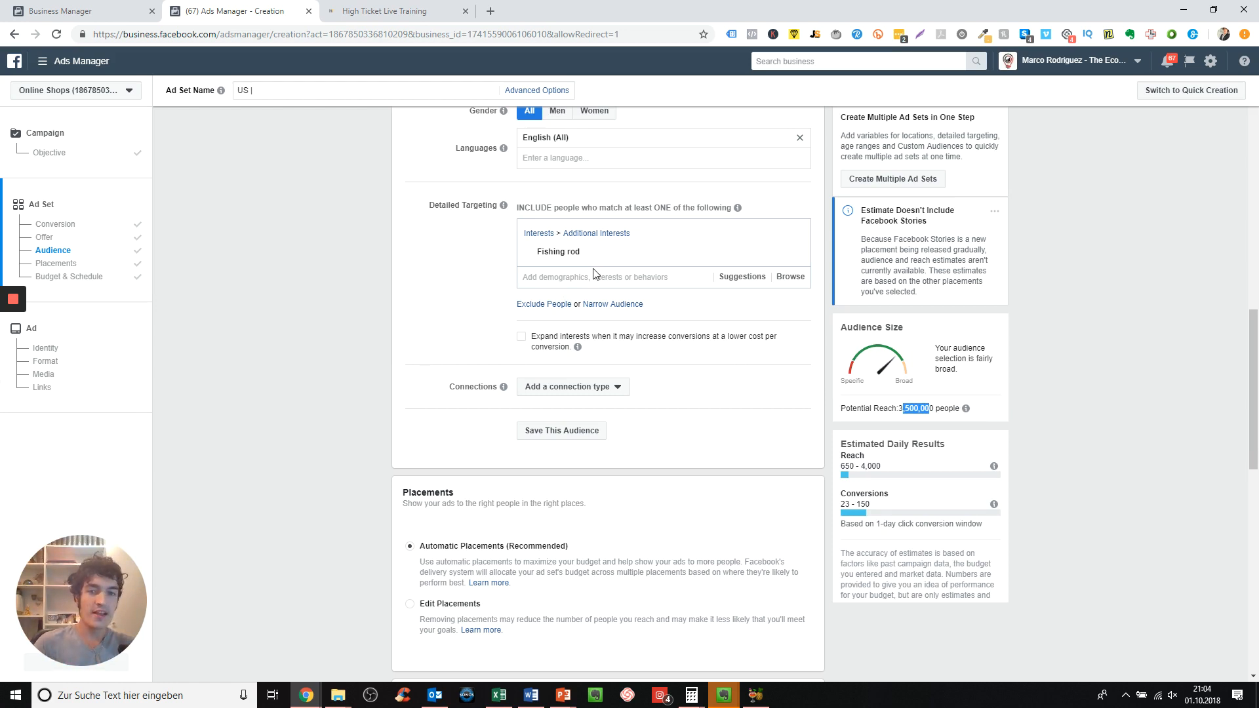
{"action": "mouse_move", "coordinate": [70, 277]}
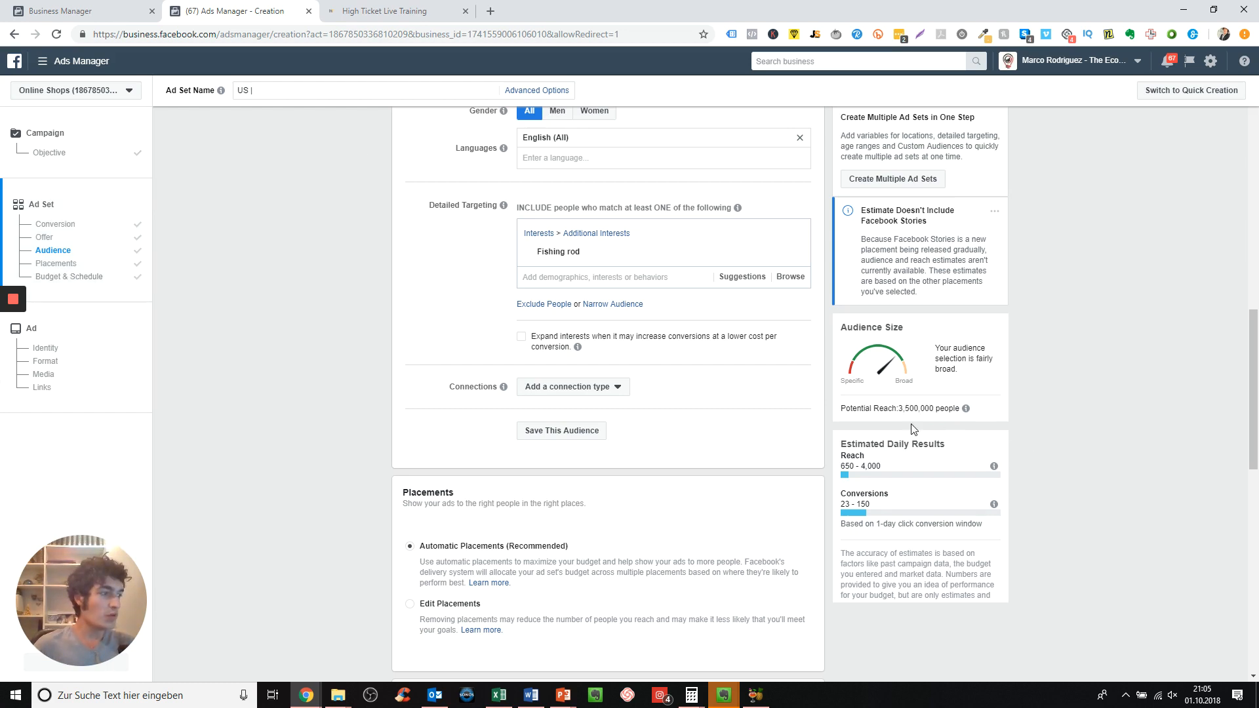
{"action": "mouse_move", "coordinate": [901, 409]}
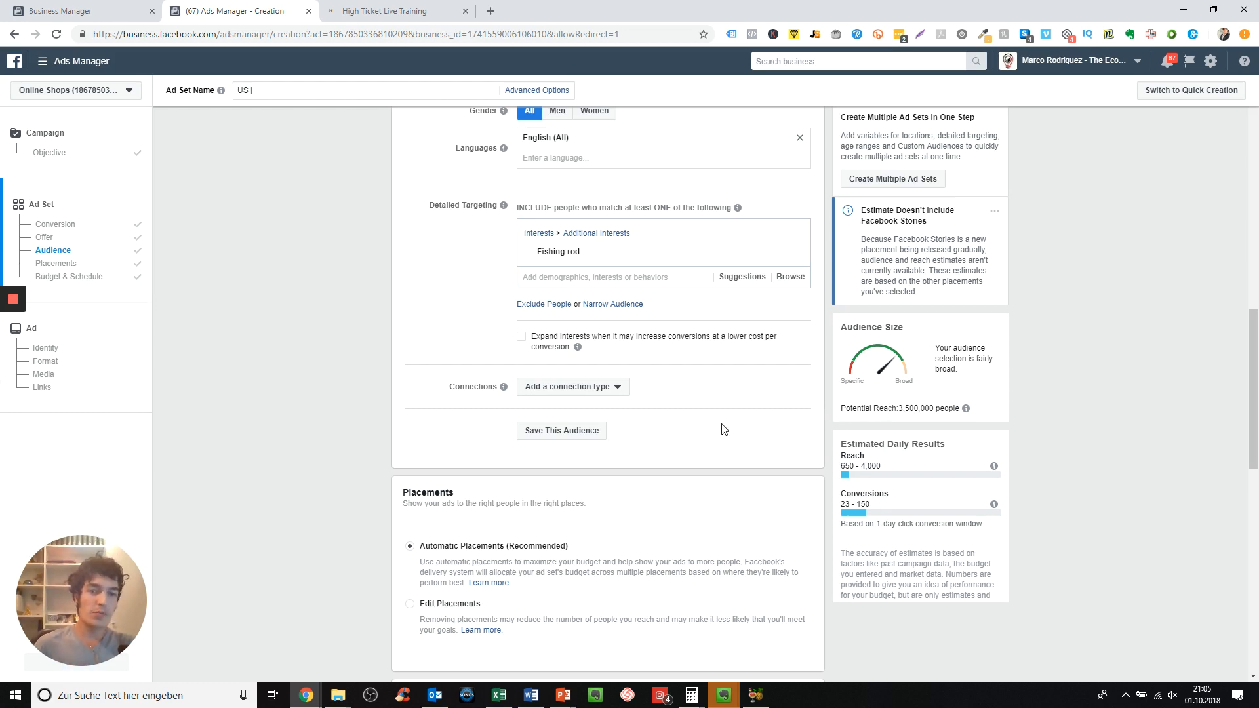
{"action": "mouse_move", "coordinate": [711, 425]}
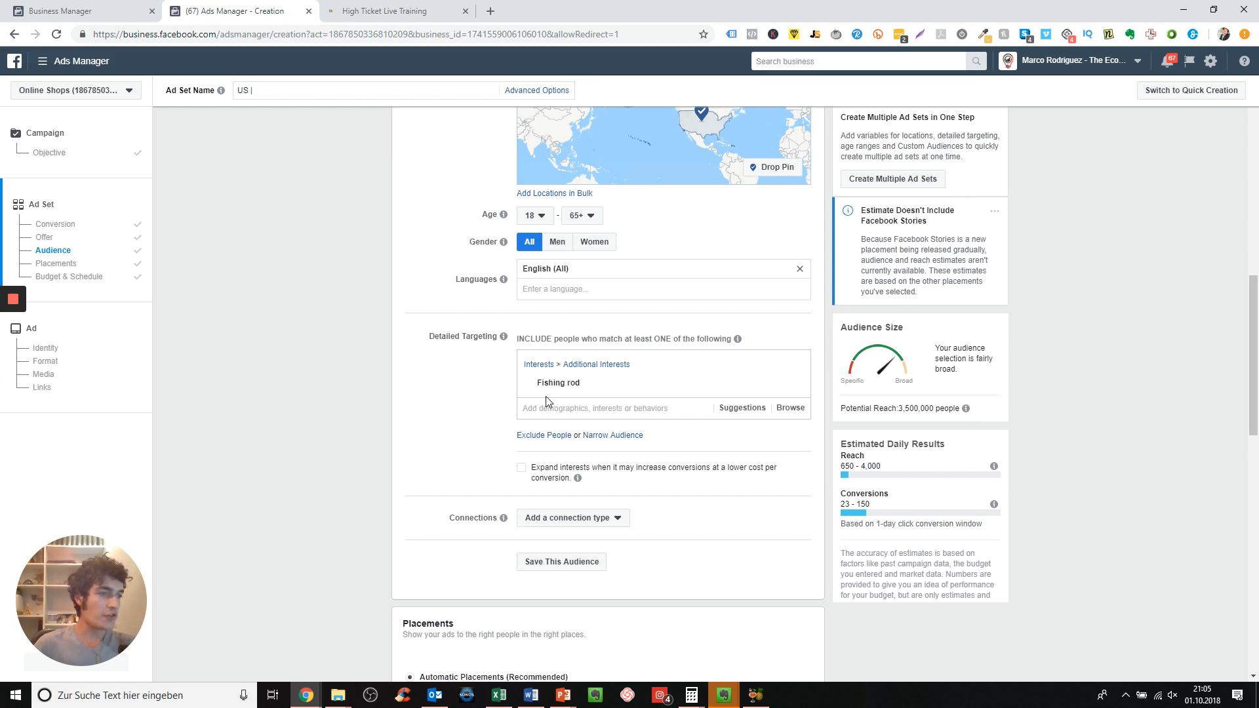
{"action": "mouse_move", "coordinate": [563, 409]}
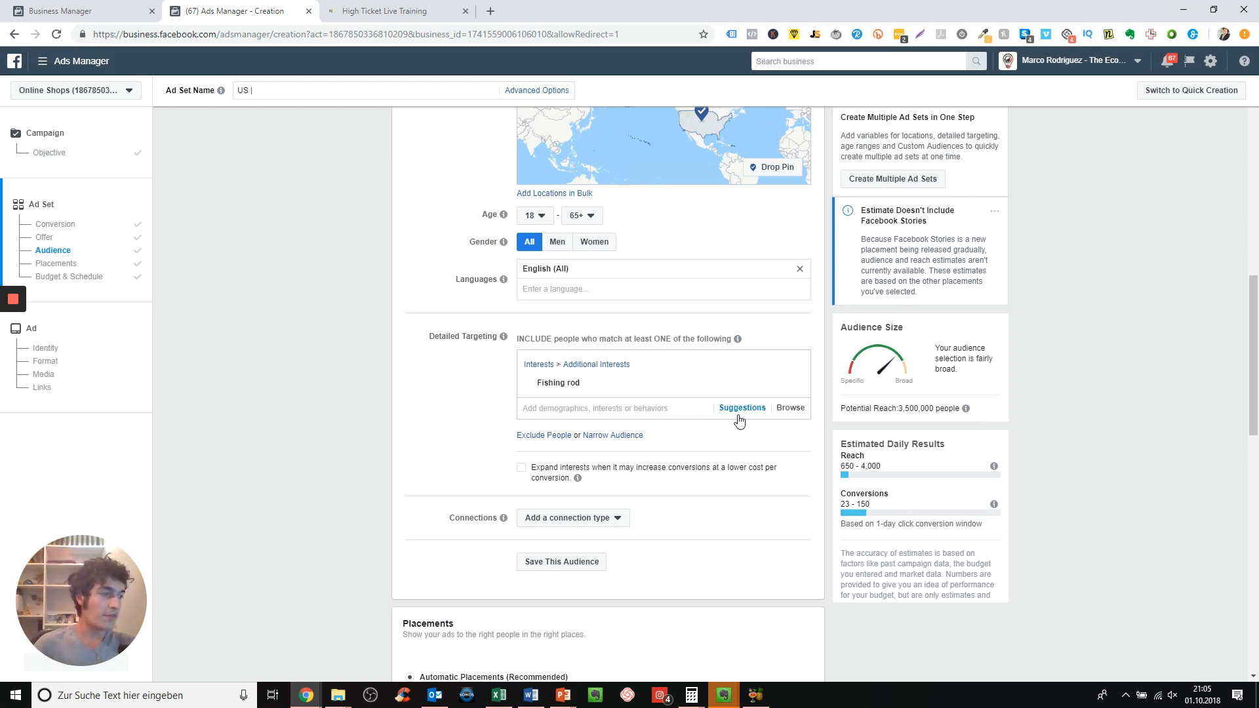
{"action": "left_click", "coordinate": [742, 406]}
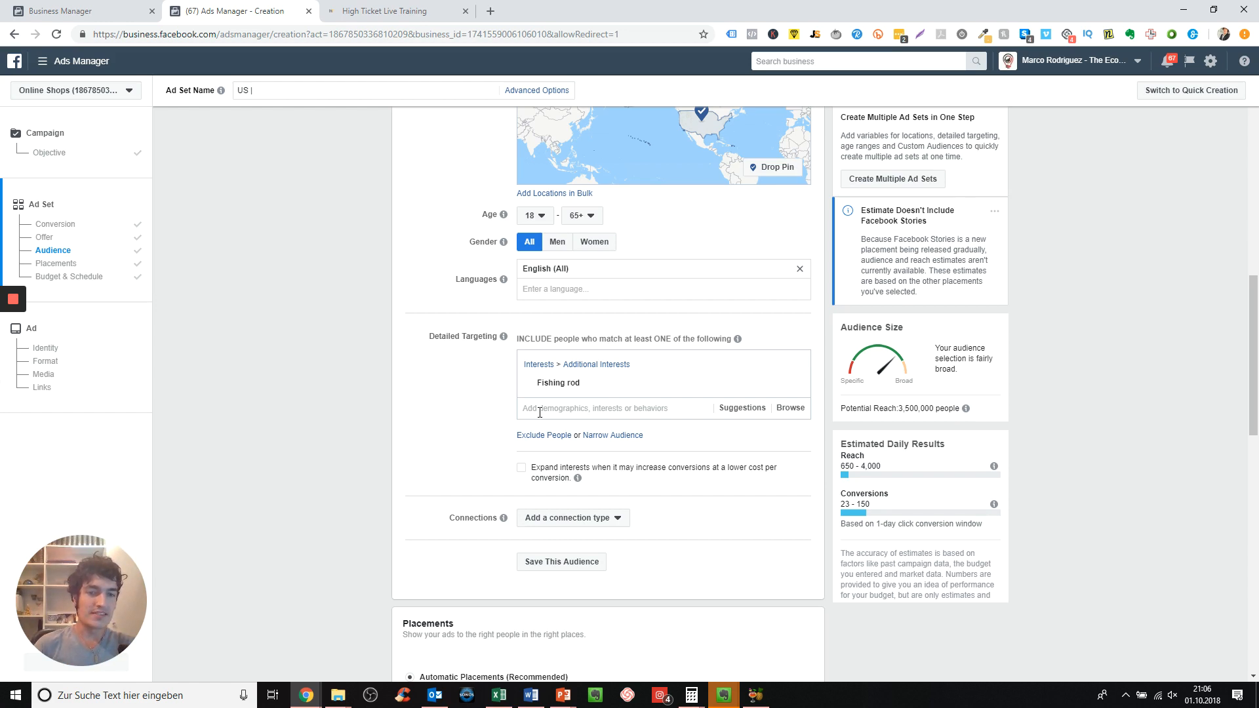
{"action": "mouse_move", "coordinate": [761, 520]}
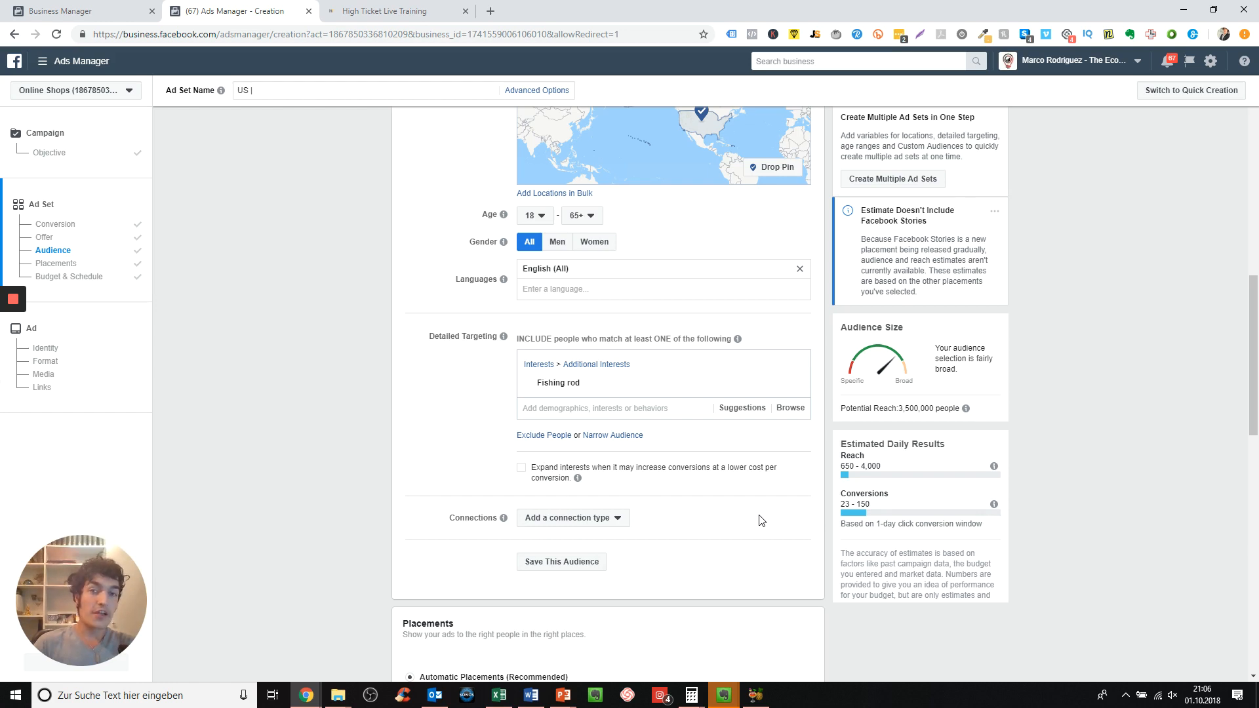
{"action": "scroll", "scroll_direction": "down", "scroll_amount": 3}
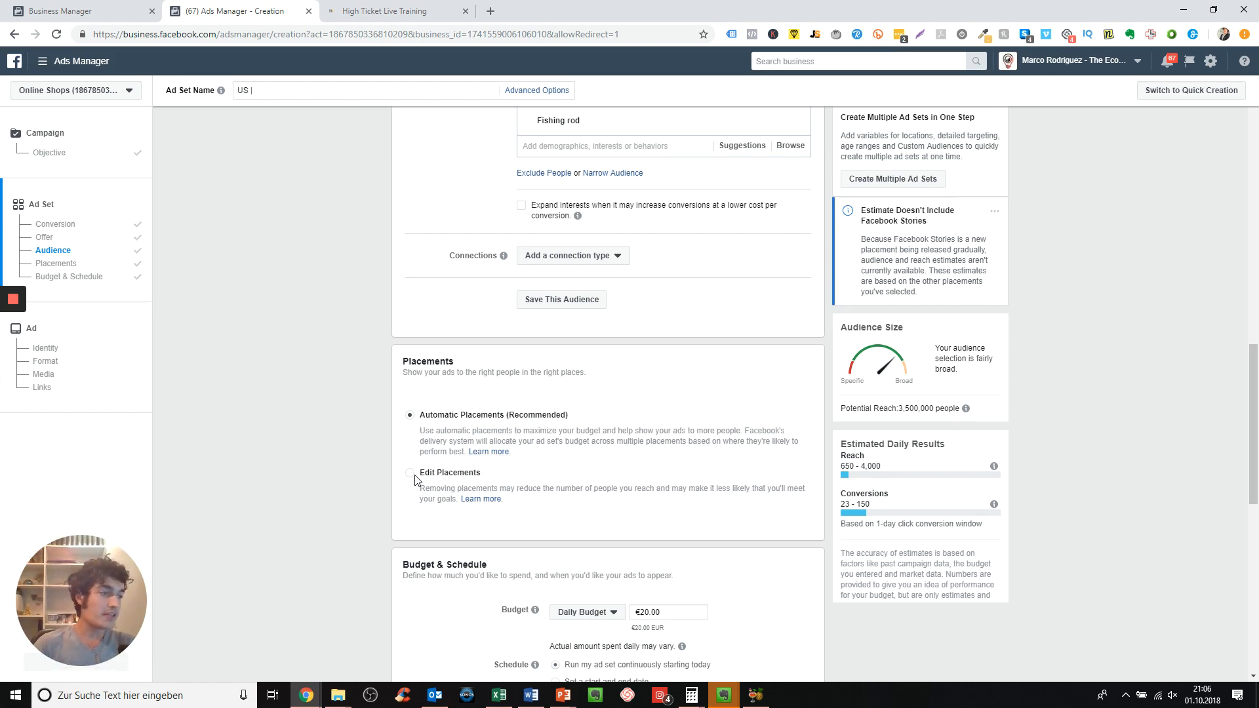
Edit placements manually down to Facebook Feeds only, excluding Audience Network, keeping all device types
{"action": "left_click", "coordinate": [411, 474]}
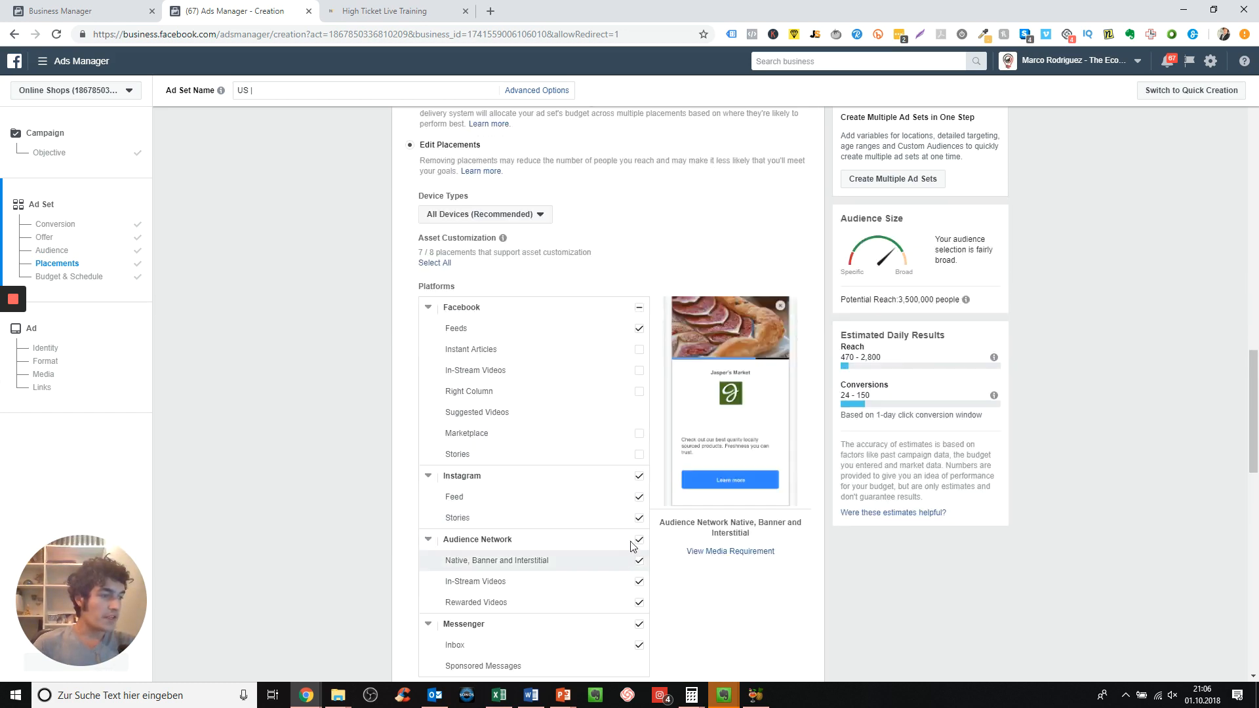
{"action": "left_click", "coordinate": [639, 539]}
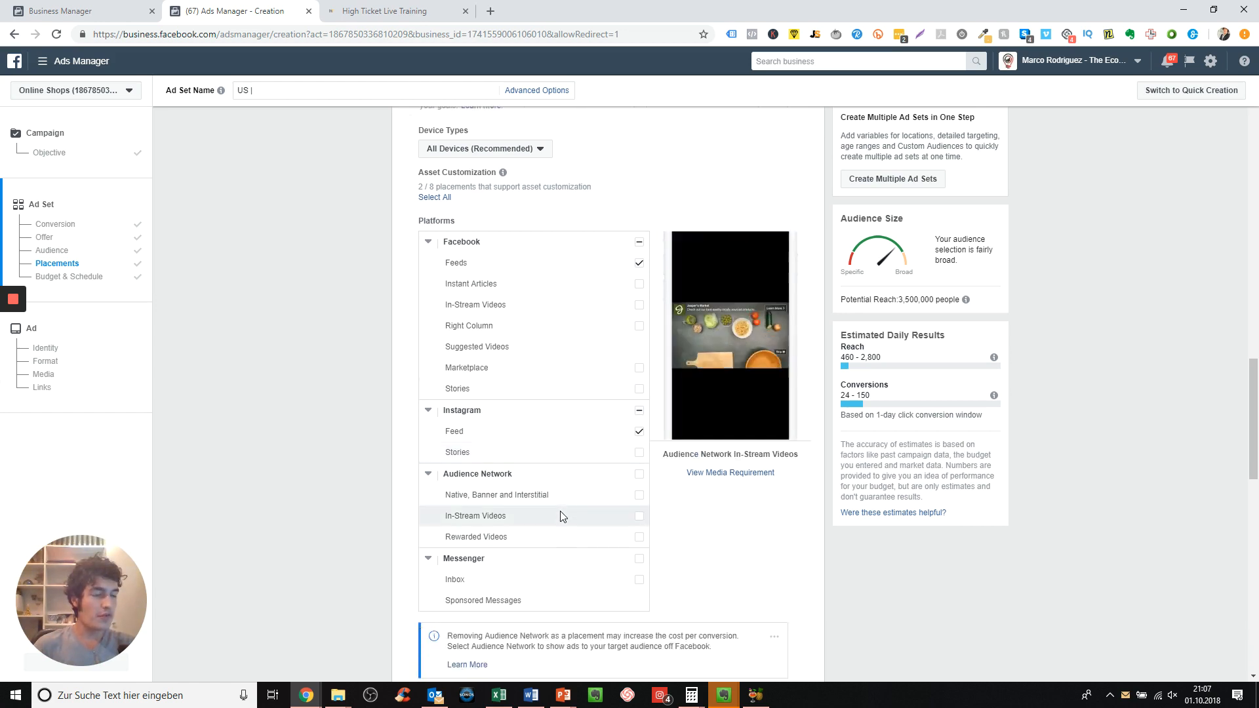
{"action": "mouse_move", "coordinate": [454, 431]}
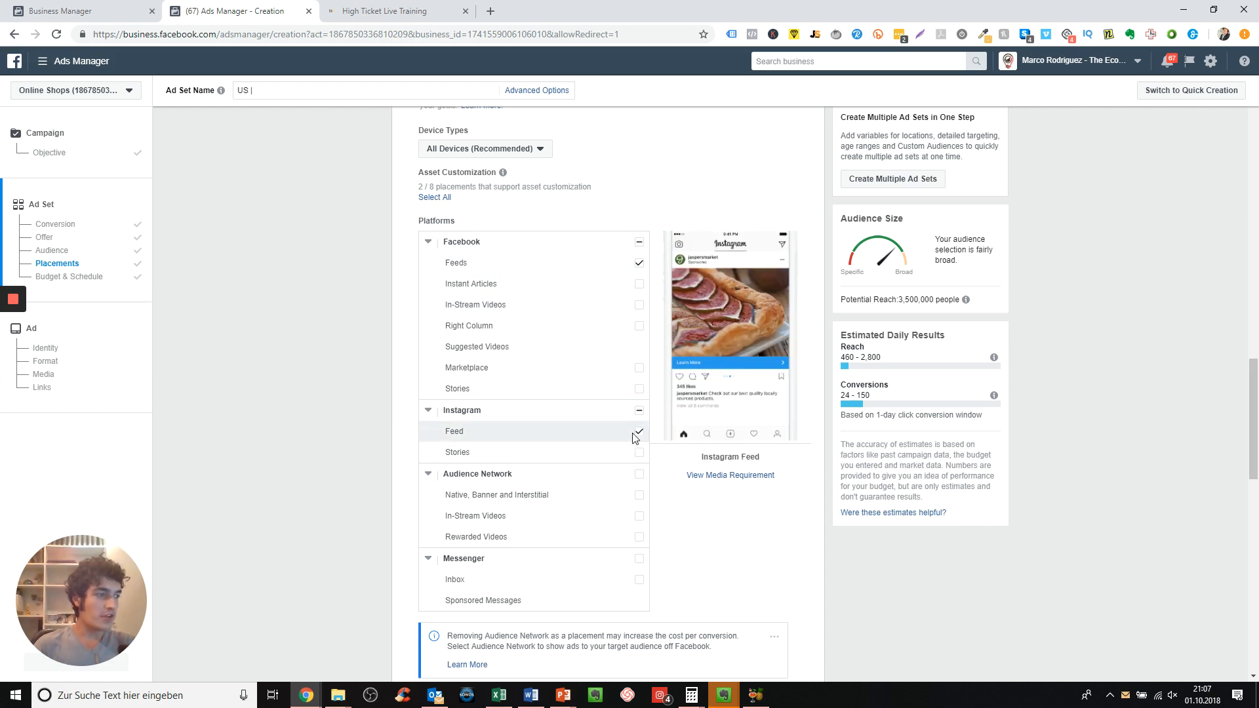
{"action": "left_click", "coordinate": [639, 432]}
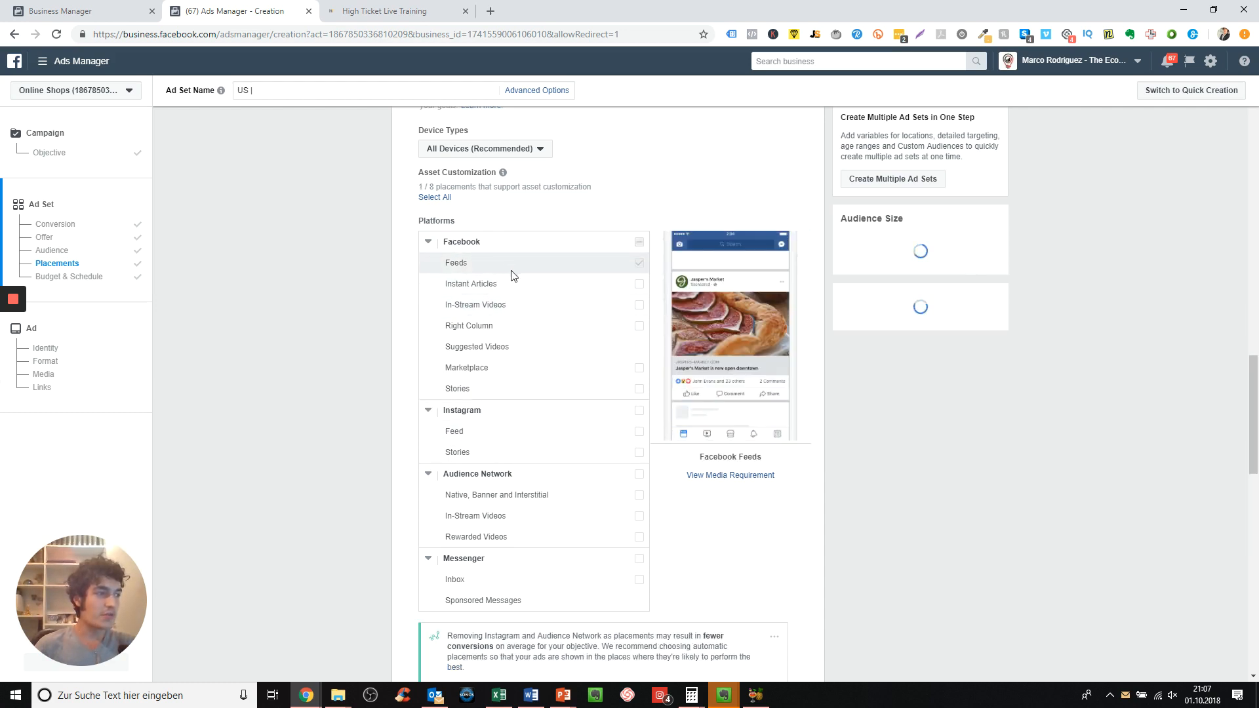
{"action": "left_click", "coordinate": [484, 148]}
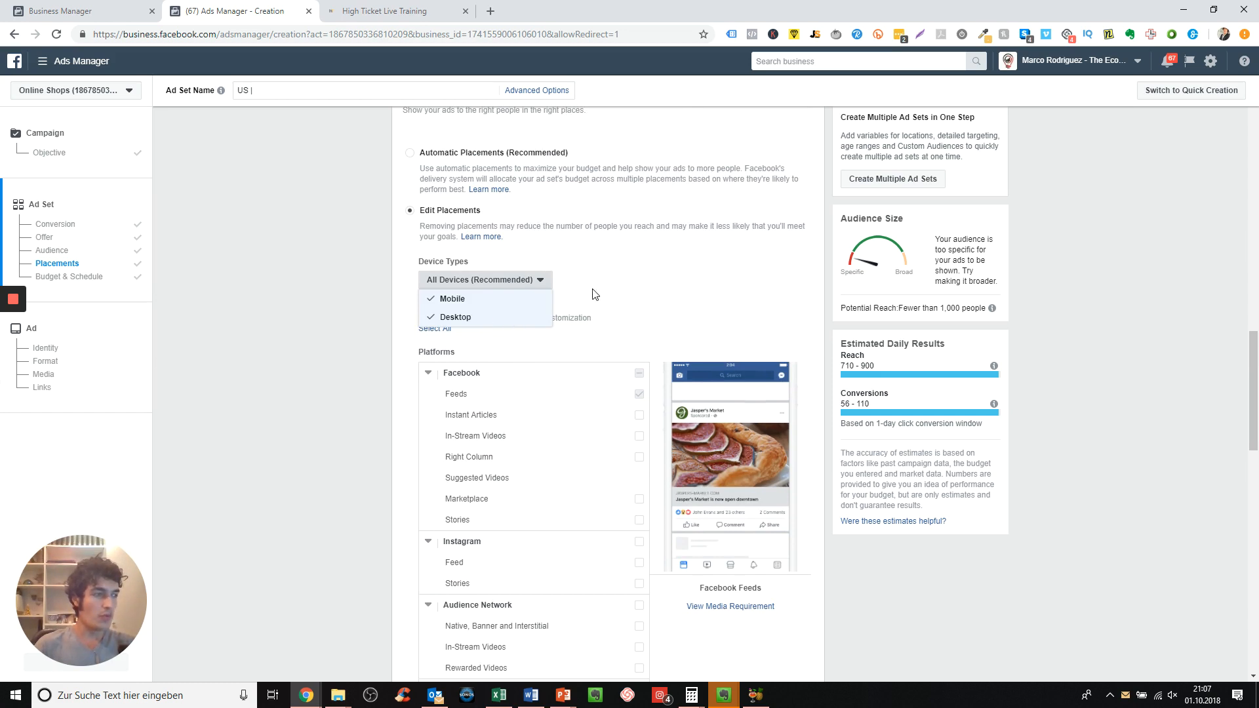
{"action": "left_click", "coordinate": [485, 279]}
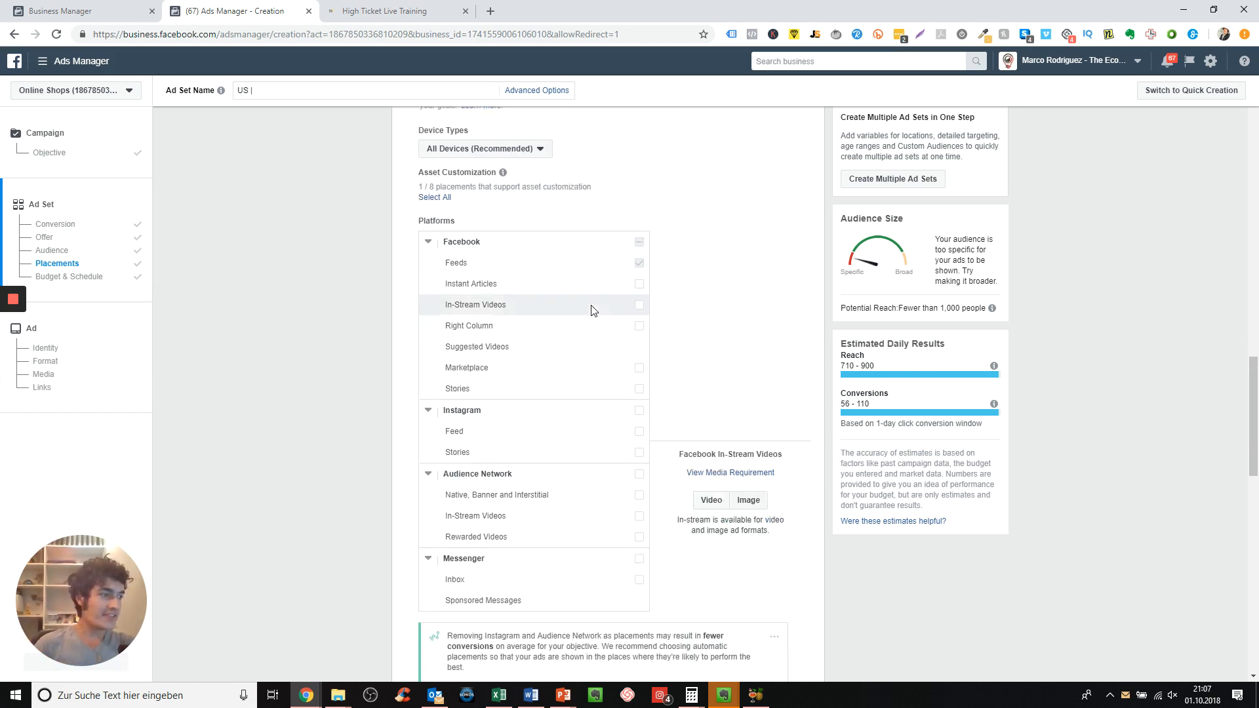
{"action": "scroll", "scroll_direction": "down", "scroll_amount": 3}
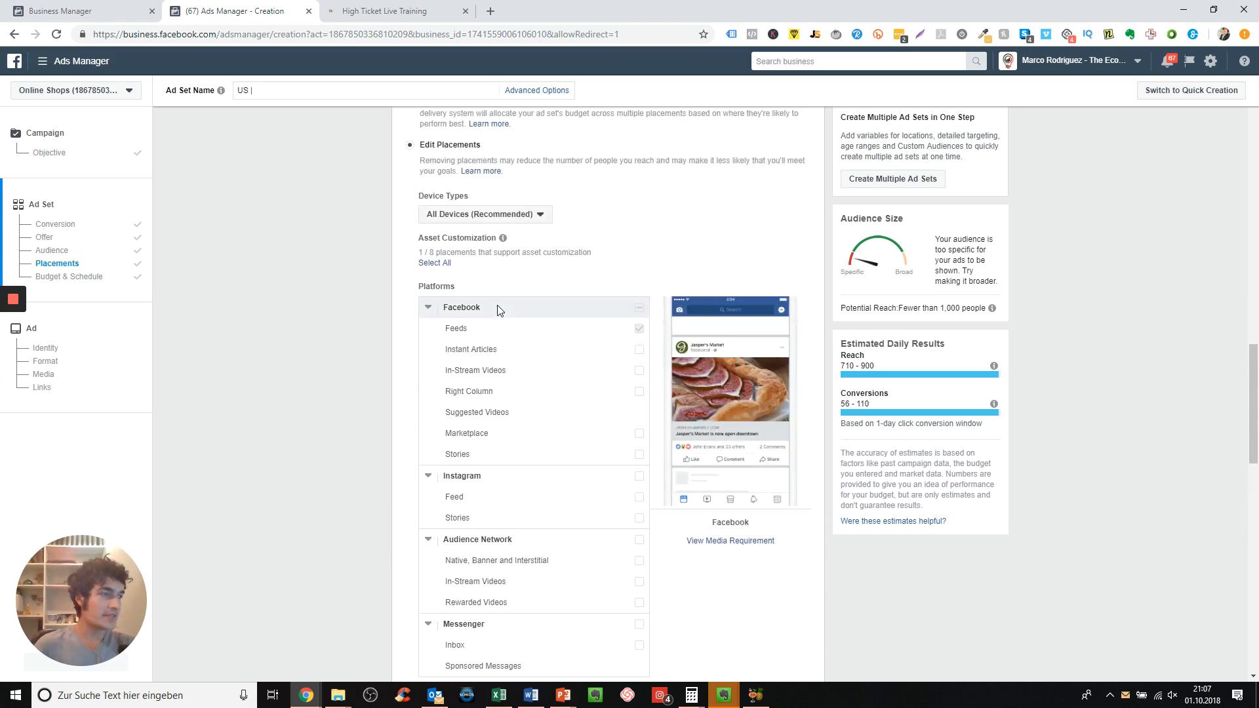
{"action": "scroll", "scroll_direction": "down", "scroll_amount": 3}
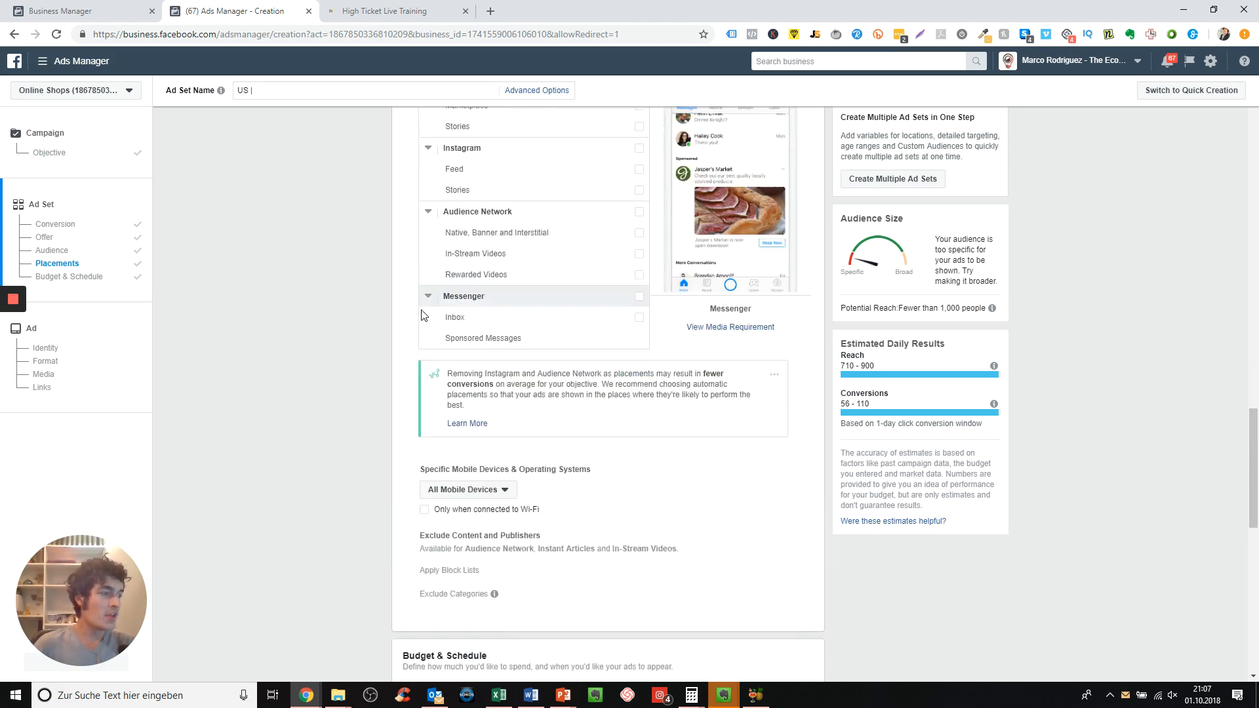
{"action": "scroll", "scroll_direction": "down", "scroll_amount": 3}
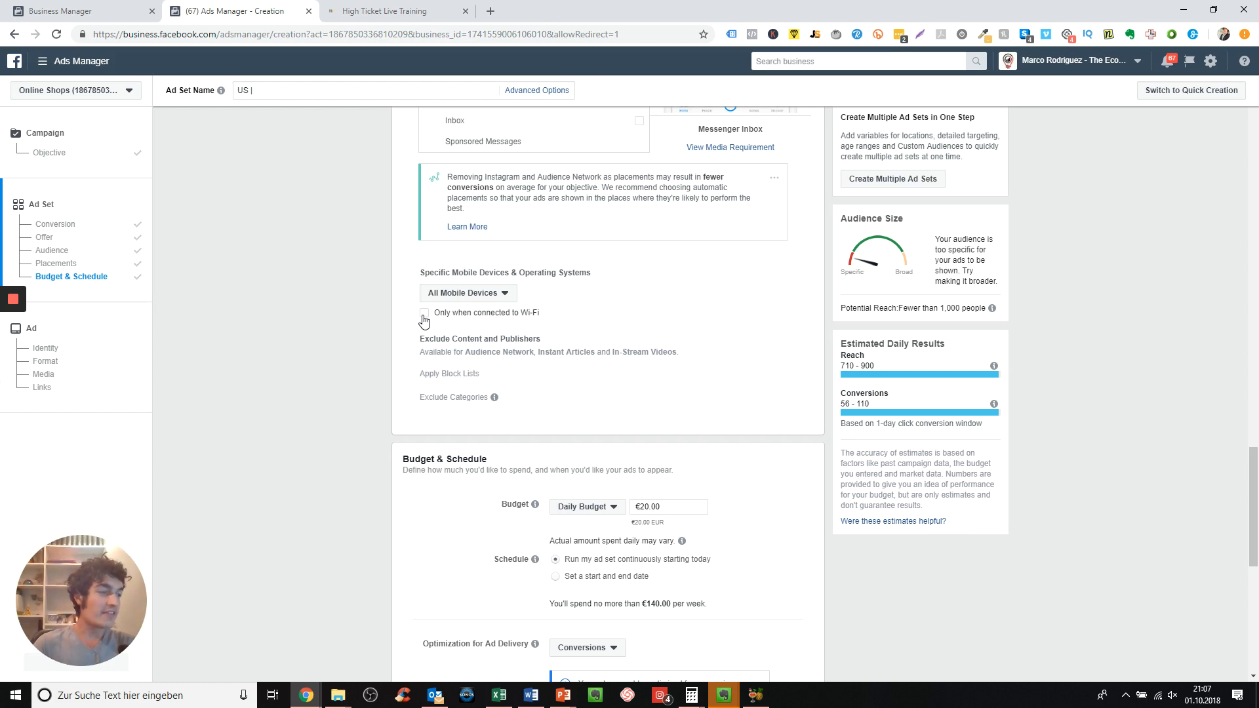
{"action": "left_click", "coordinate": [424, 313]}
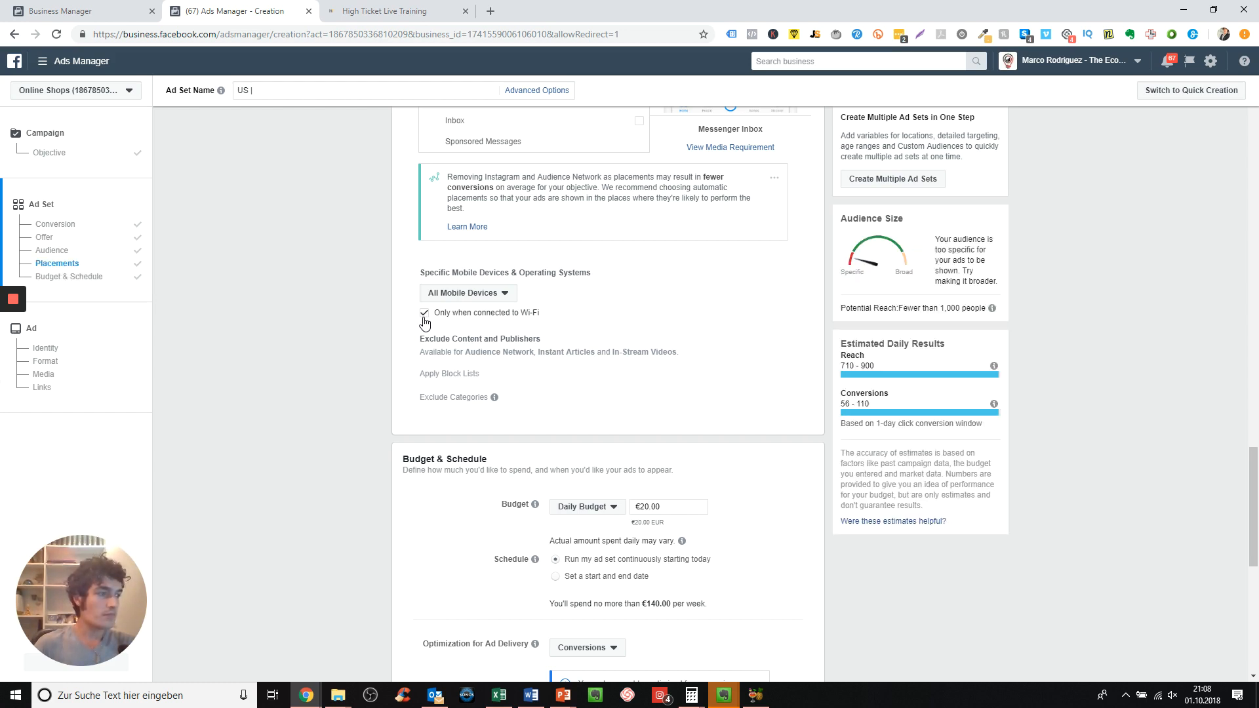
{"action": "left_click", "coordinate": [424, 313]}
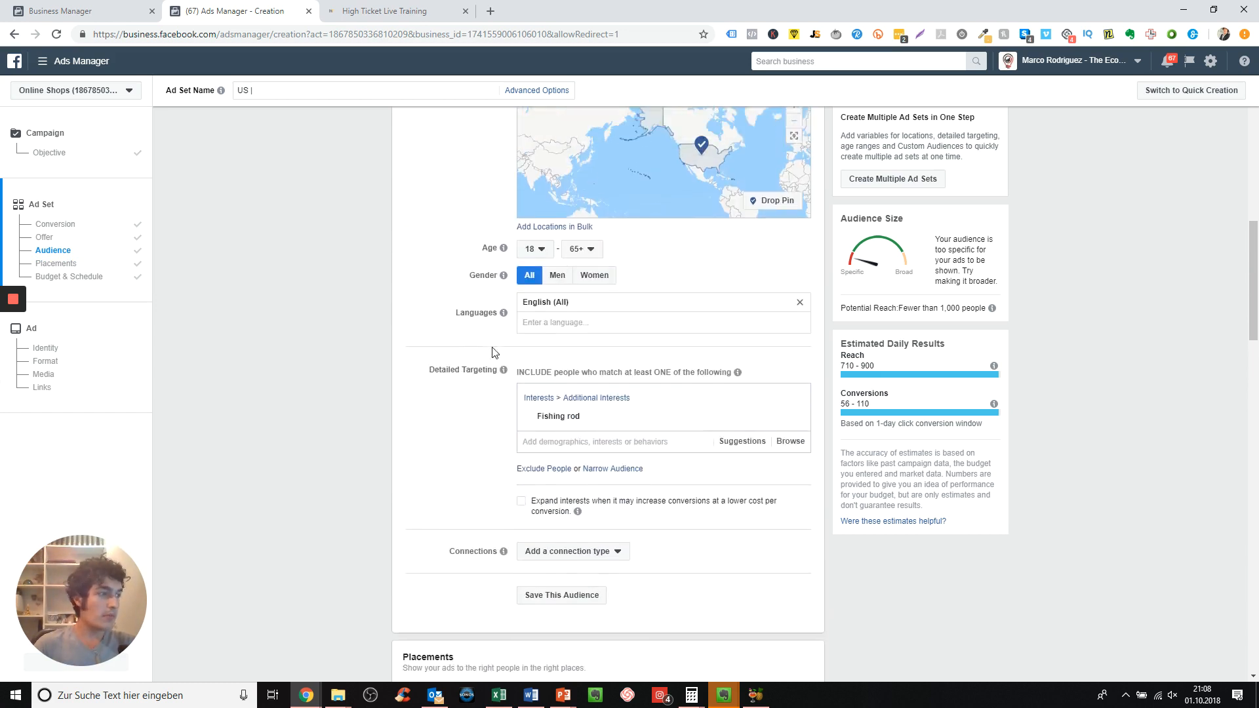
{"action": "scroll", "scroll_direction": "down", "scroll_amount": 3}
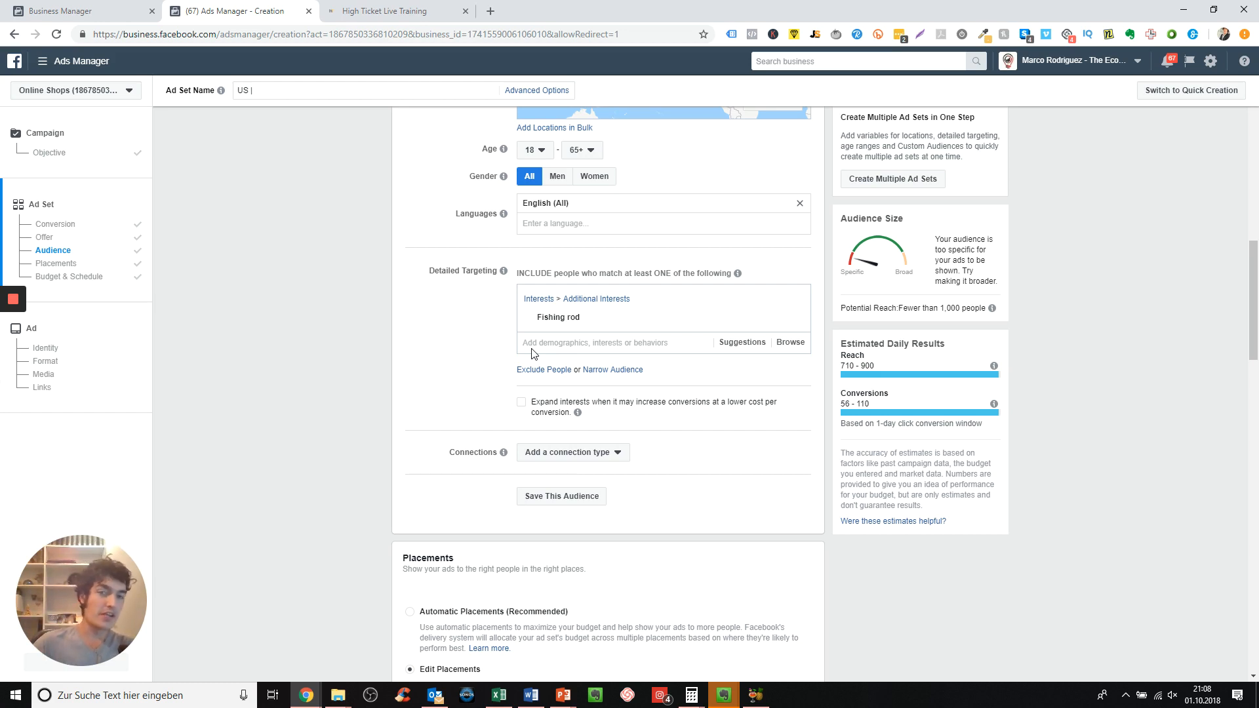
{"action": "mouse_move", "coordinate": [504, 111]}
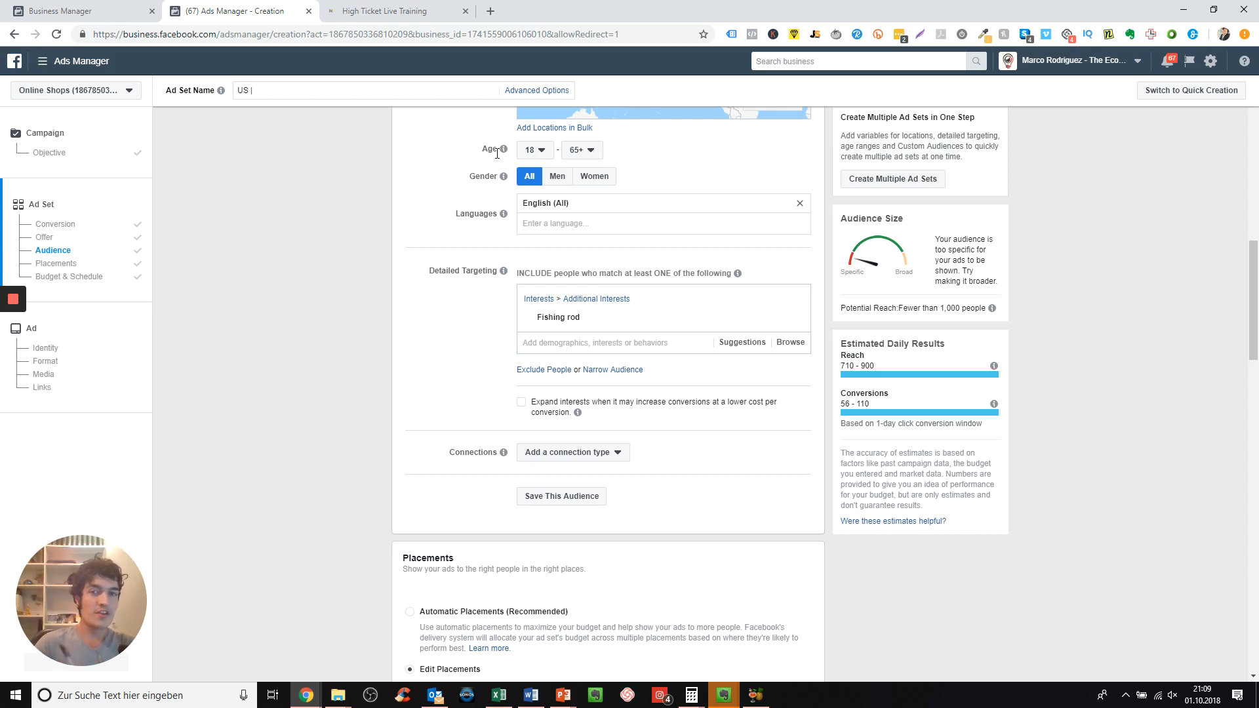
{"action": "mouse_move", "coordinate": [320, 338]}
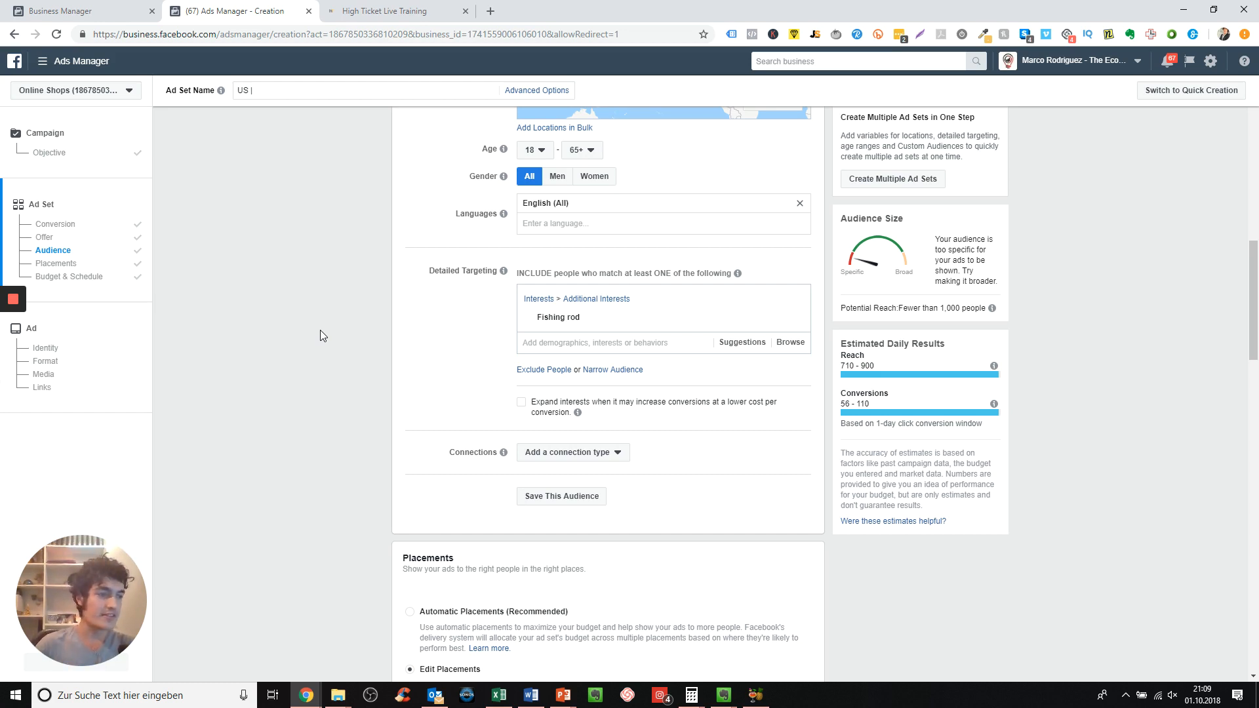
{"action": "mouse_move", "coordinate": [348, 363]}
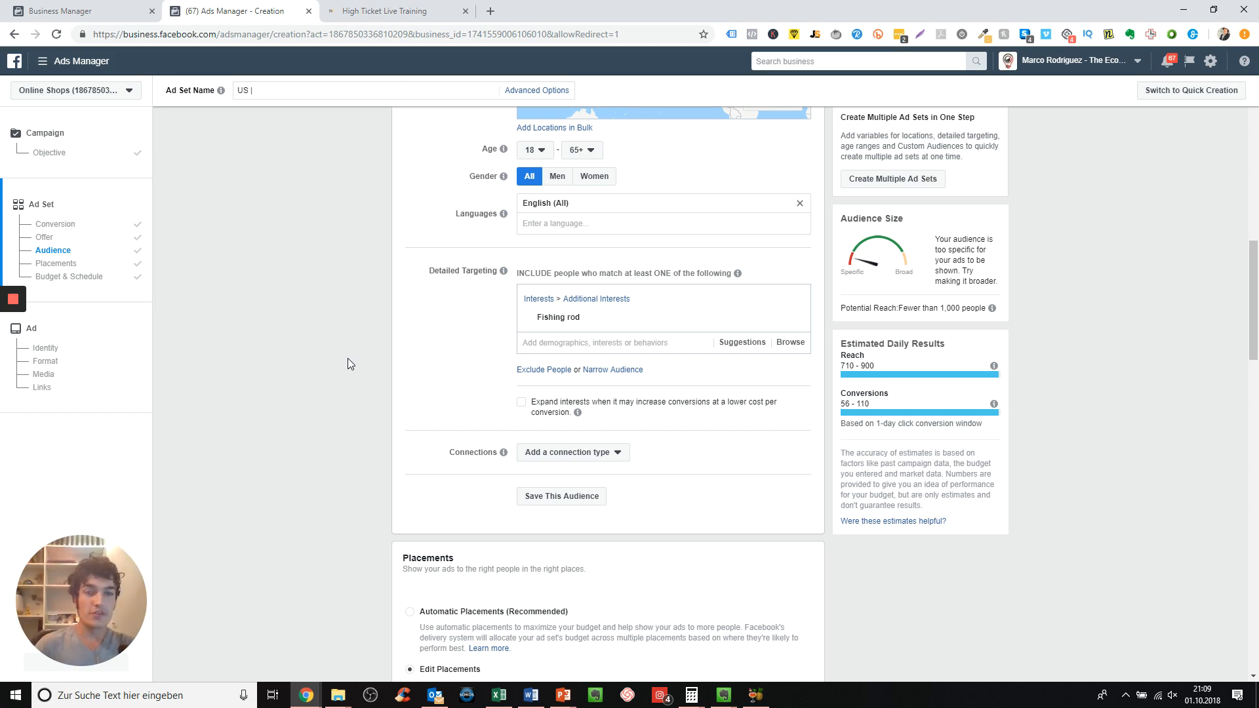
{"action": "mouse_move", "coordinate": [298, 375]}
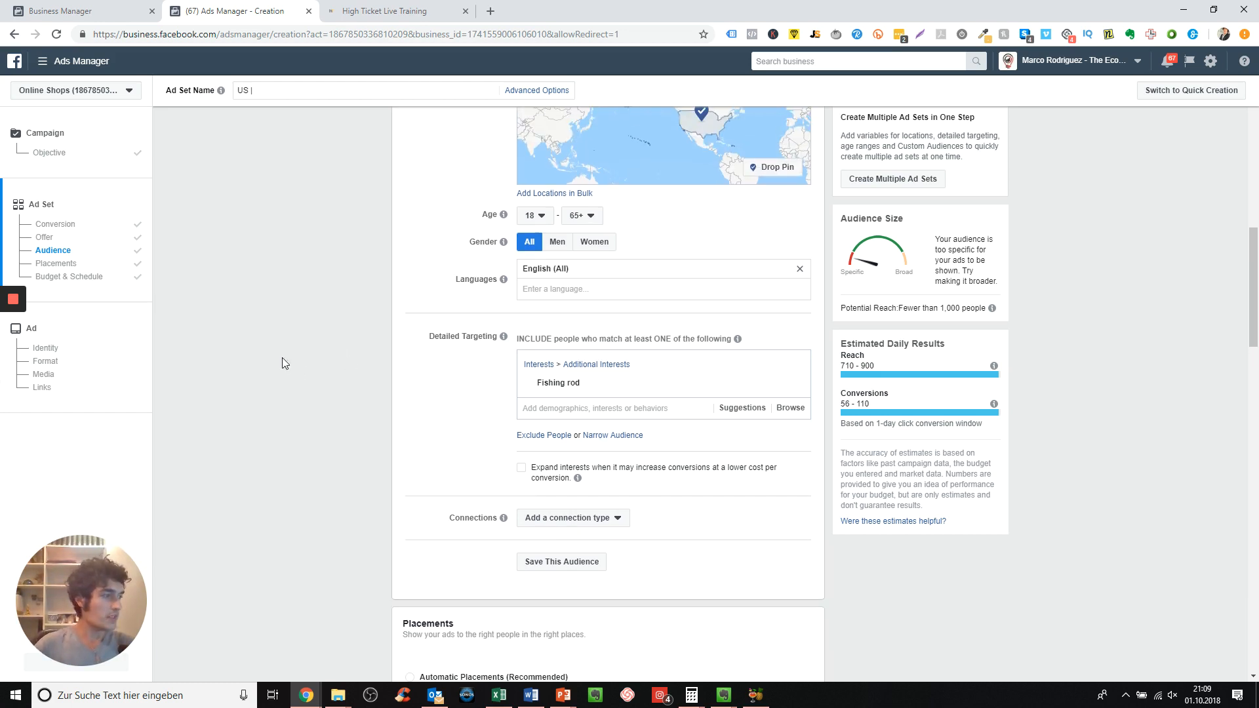
{"action": "mouse_move", "coordinate": [158, 424]}
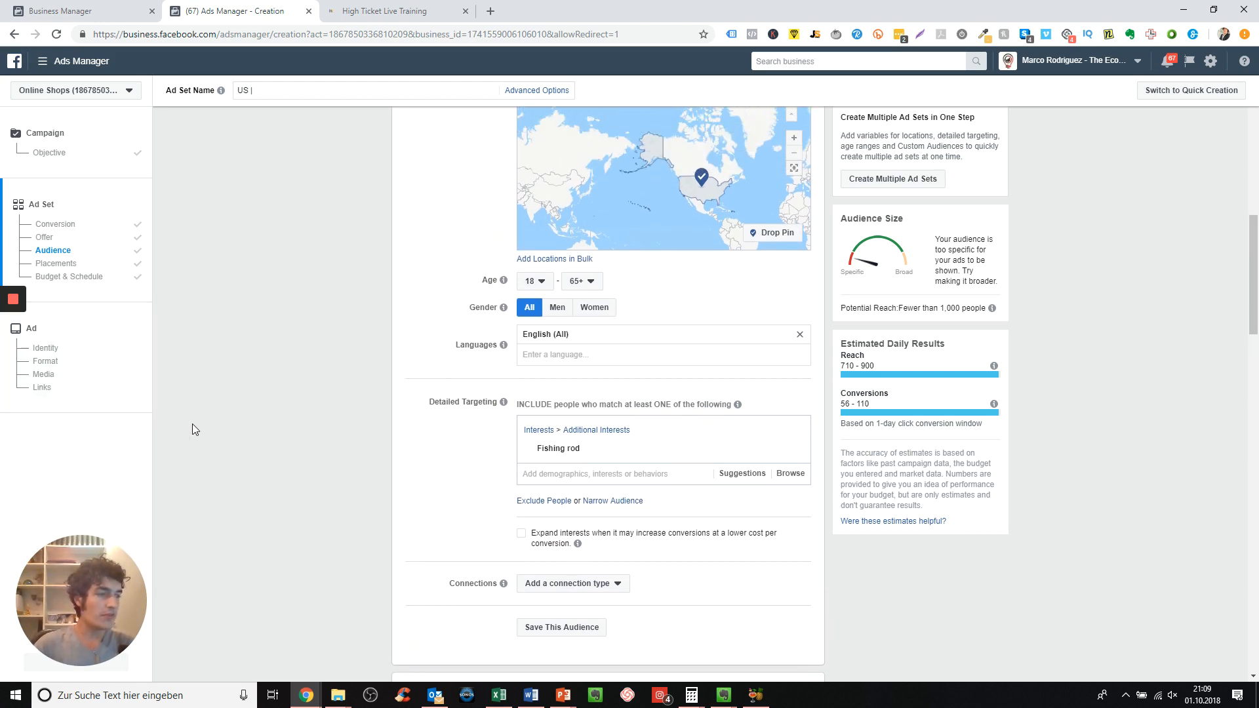
{"action": "mouse_move", "coordinate": [356, 425]}
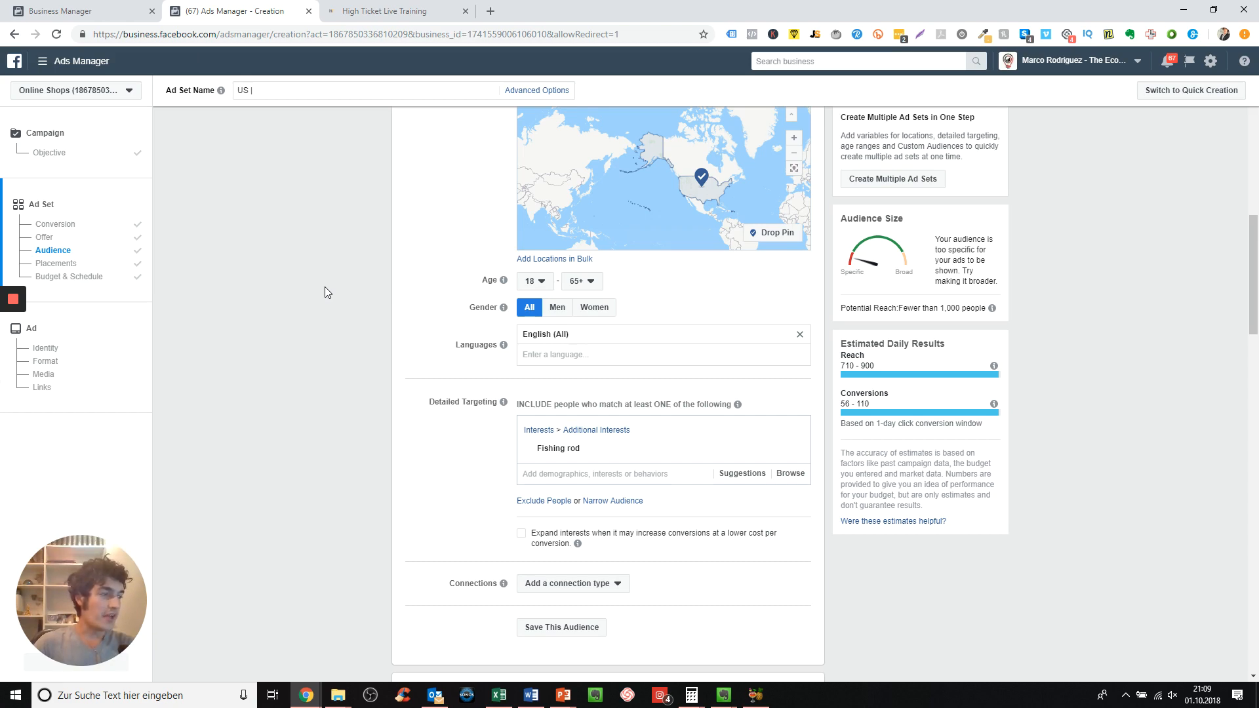
{"action": "left_click", "coordinate": [56, 263]}
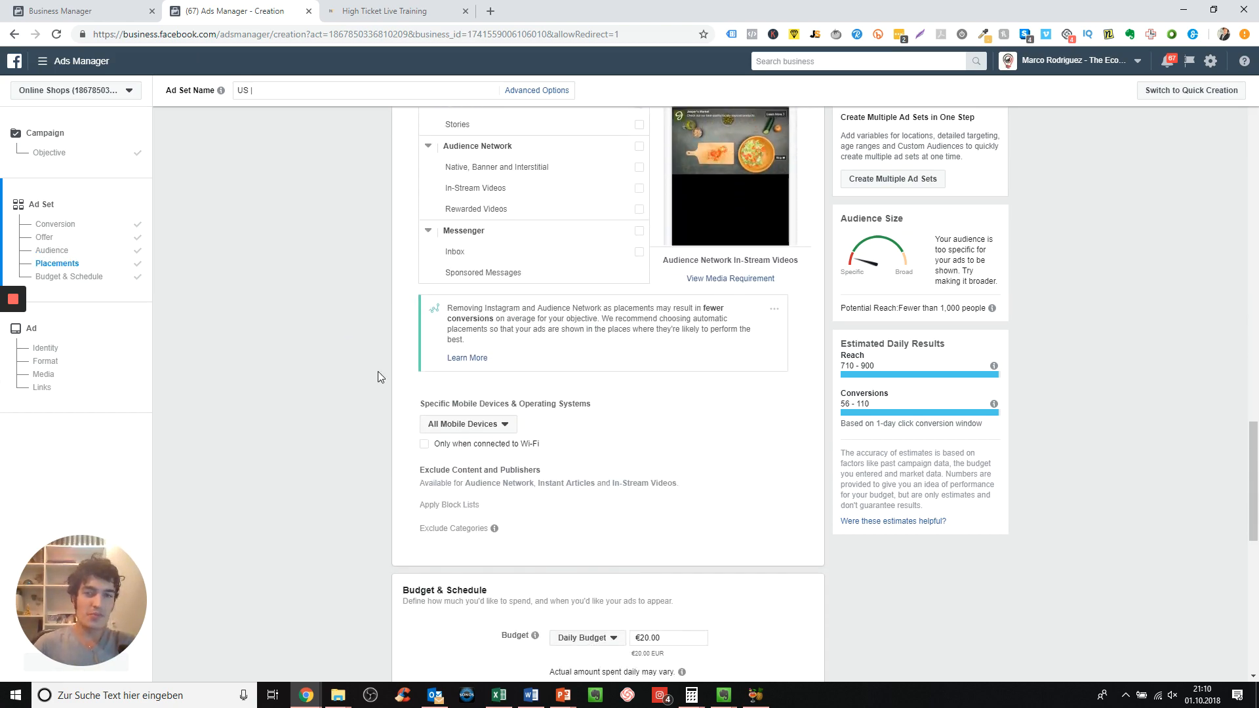
{"action": "scroll", "scroll_direction": "down", "scroll_amount": 3}
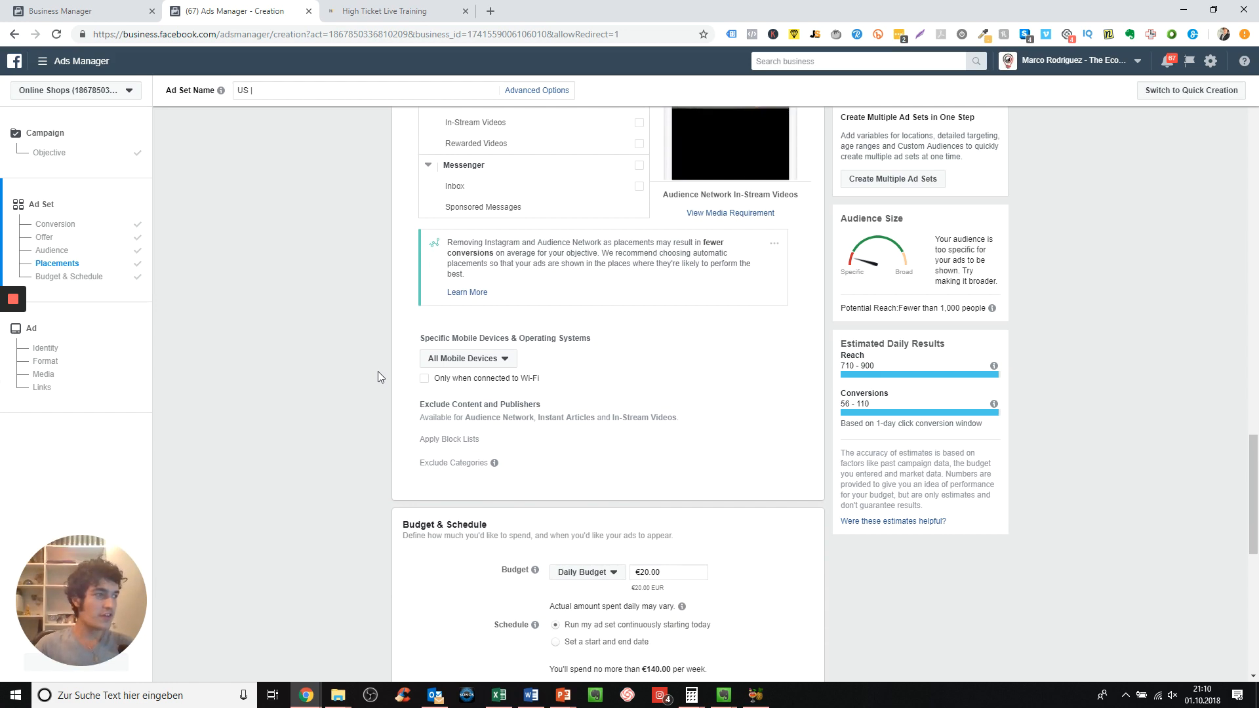
{"action": "mouse_move", "coordinate": [459, 391]}
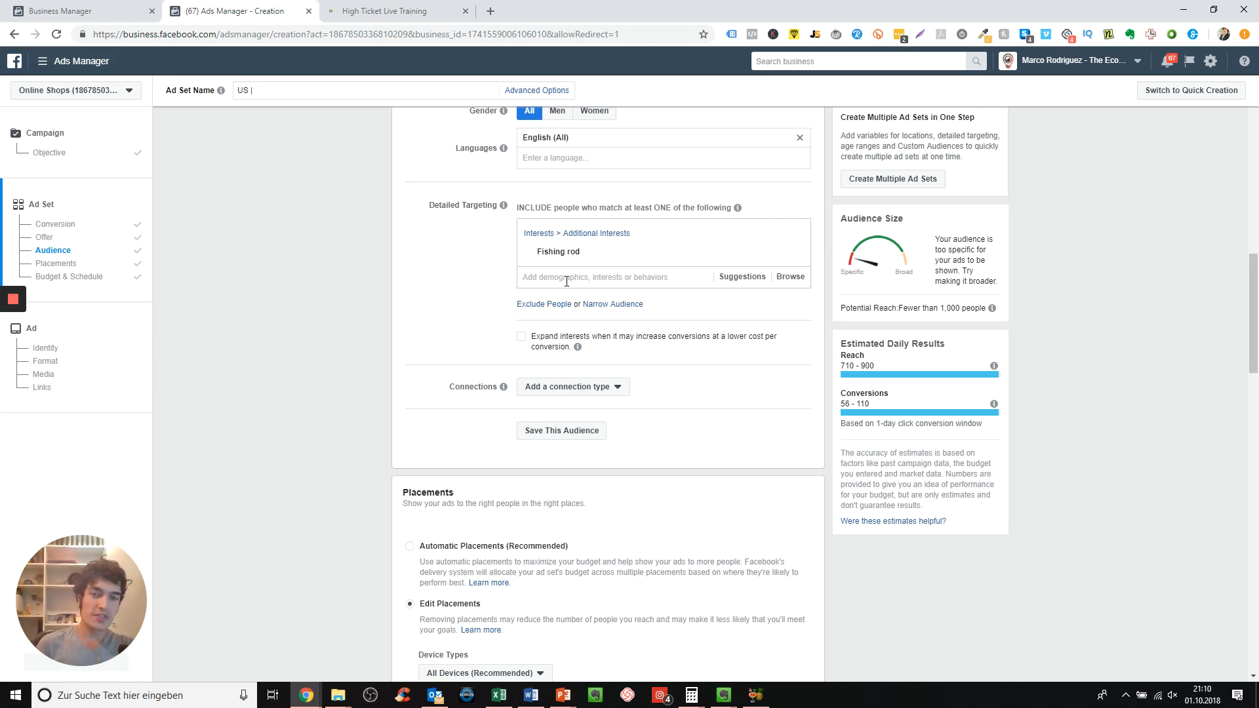
{"action": "mouse_move", "coordinate": [287, 287]}
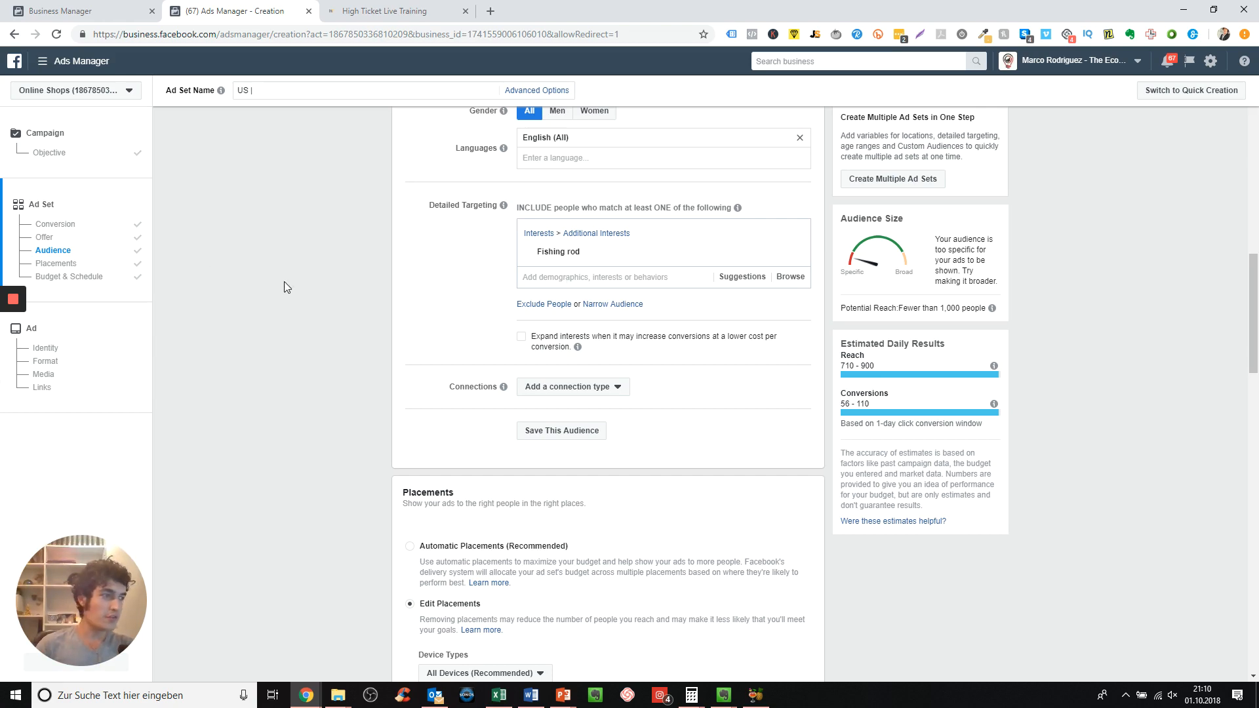
{"action": "scroll", "scroll_direction": "up", "scroll_amount": 3}
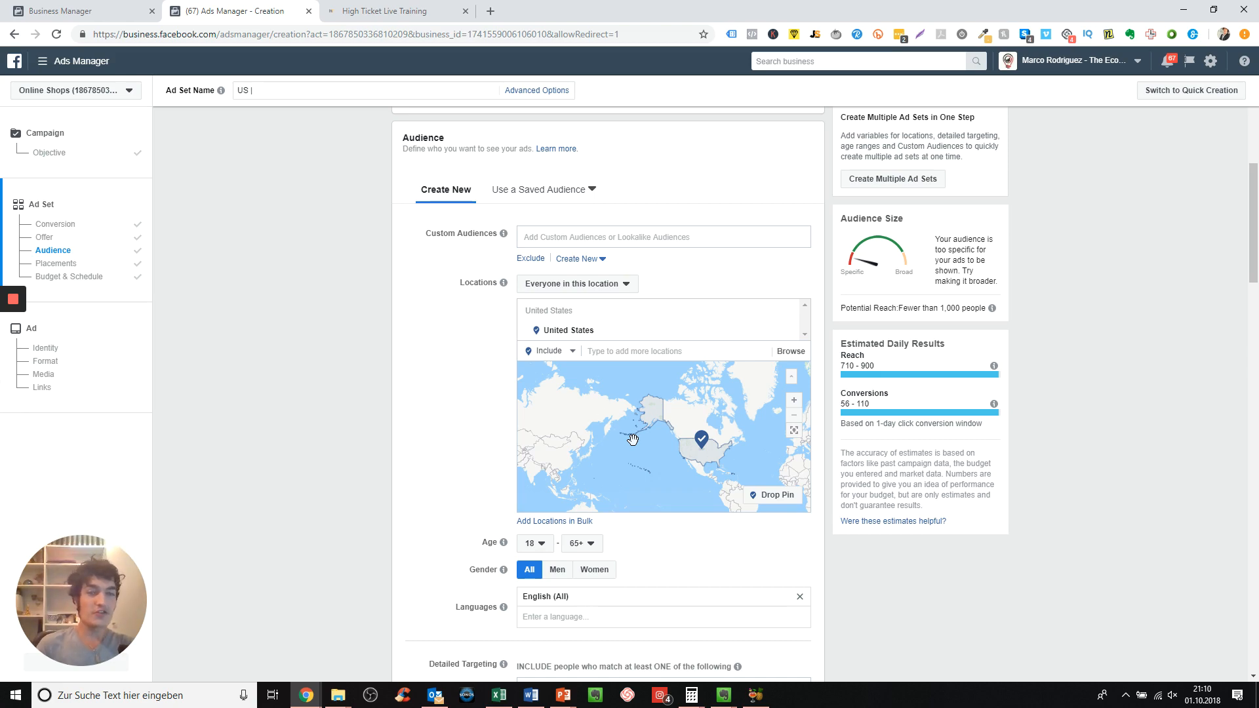
{"action": "left_click", "coordinate": [392, 10]}
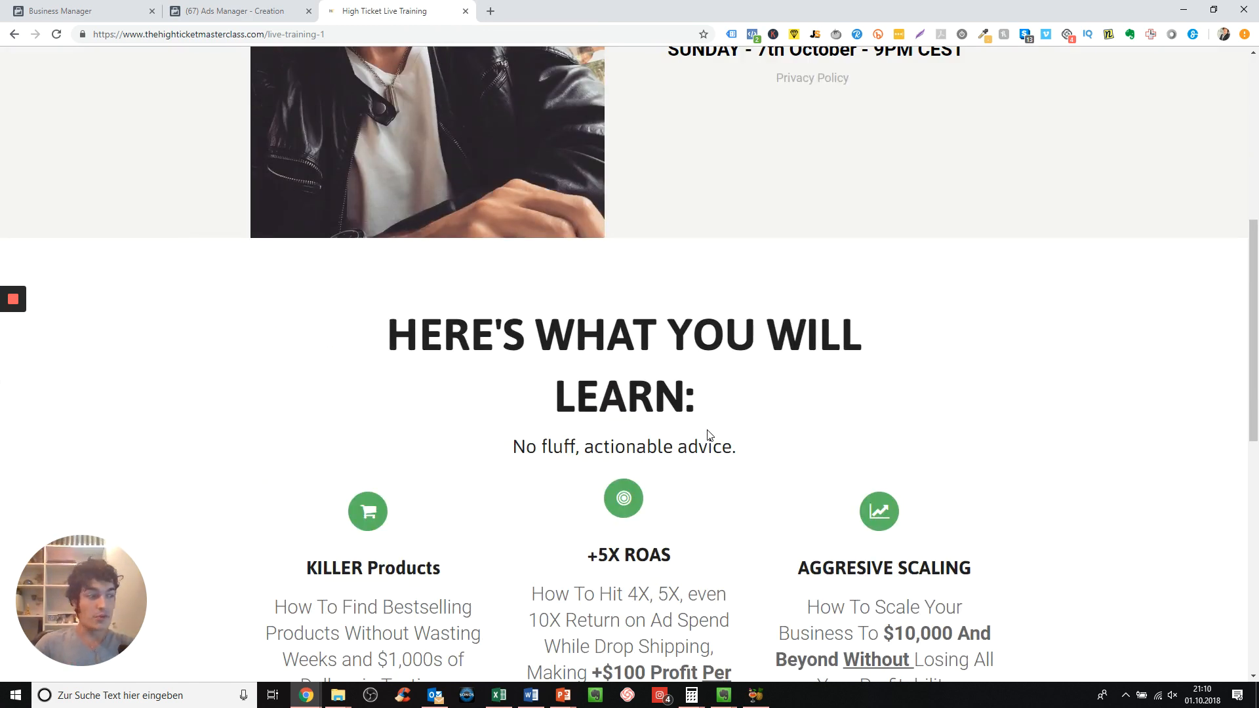
{"action": "scroll", "scroll_direction": "down", "scroll_amount": 3}
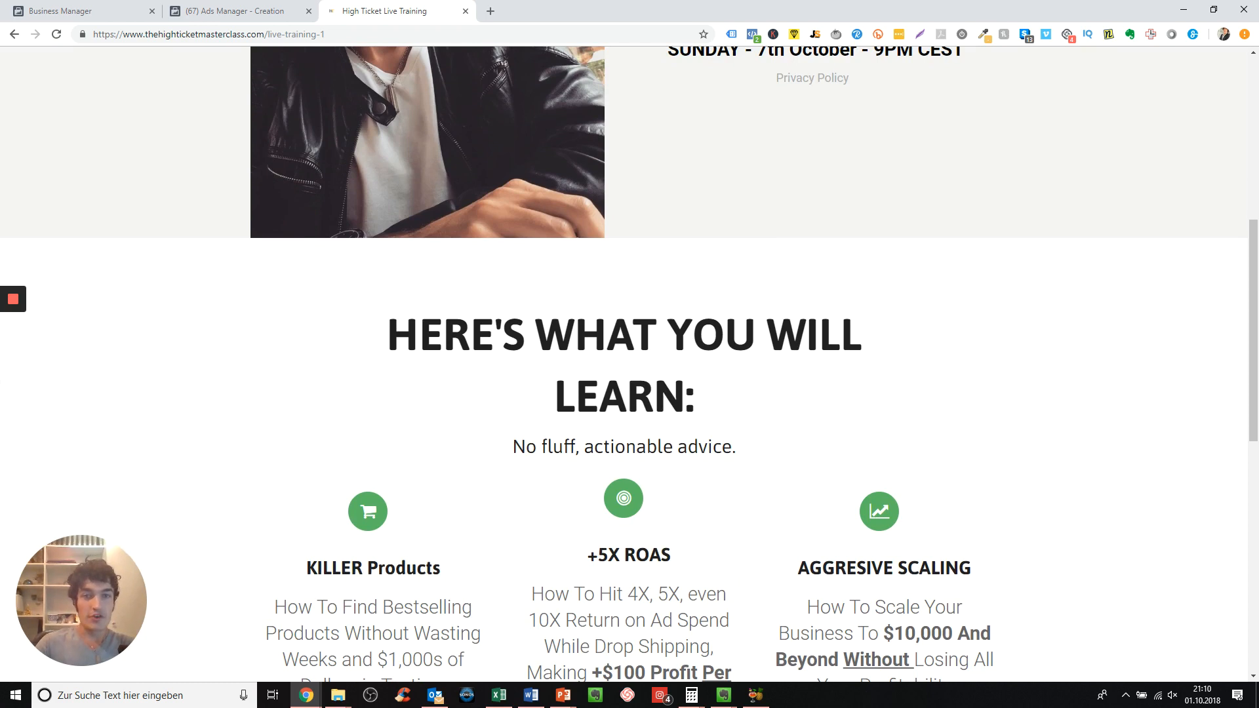
{"action": "mouse_move", "coordinate": [233, 10]}
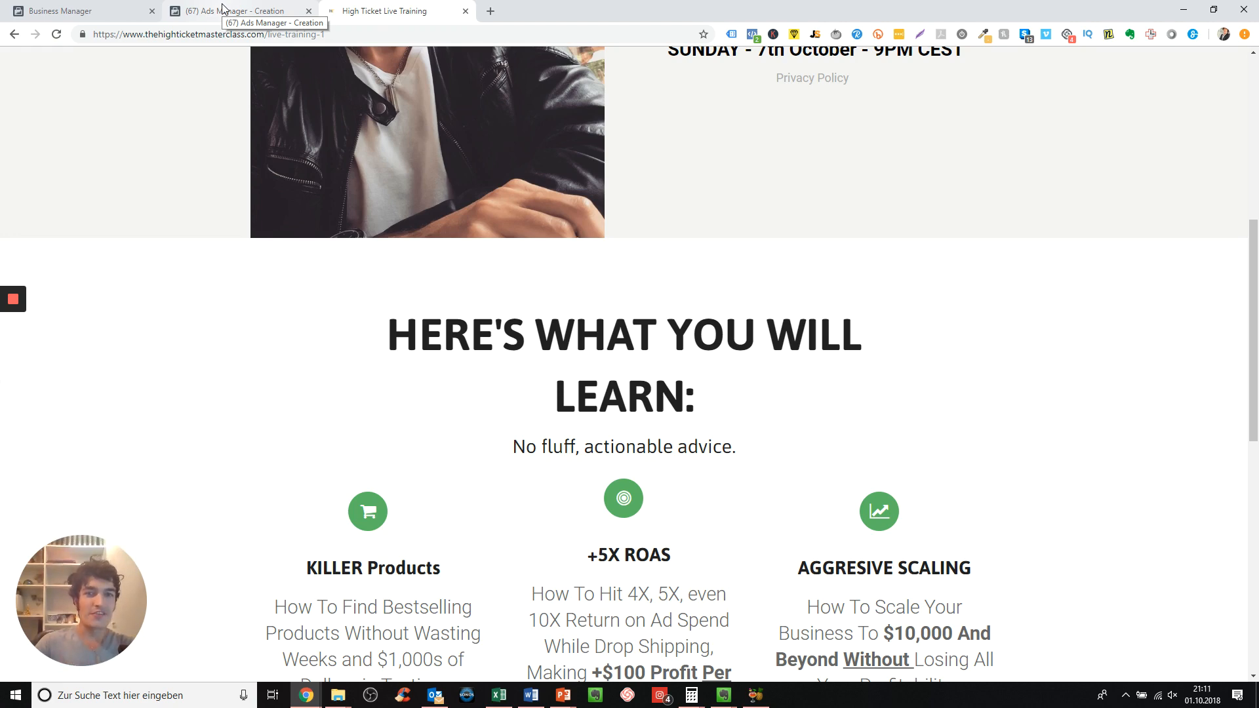
{"action": "left_click", "coordinate": [237, 10]}
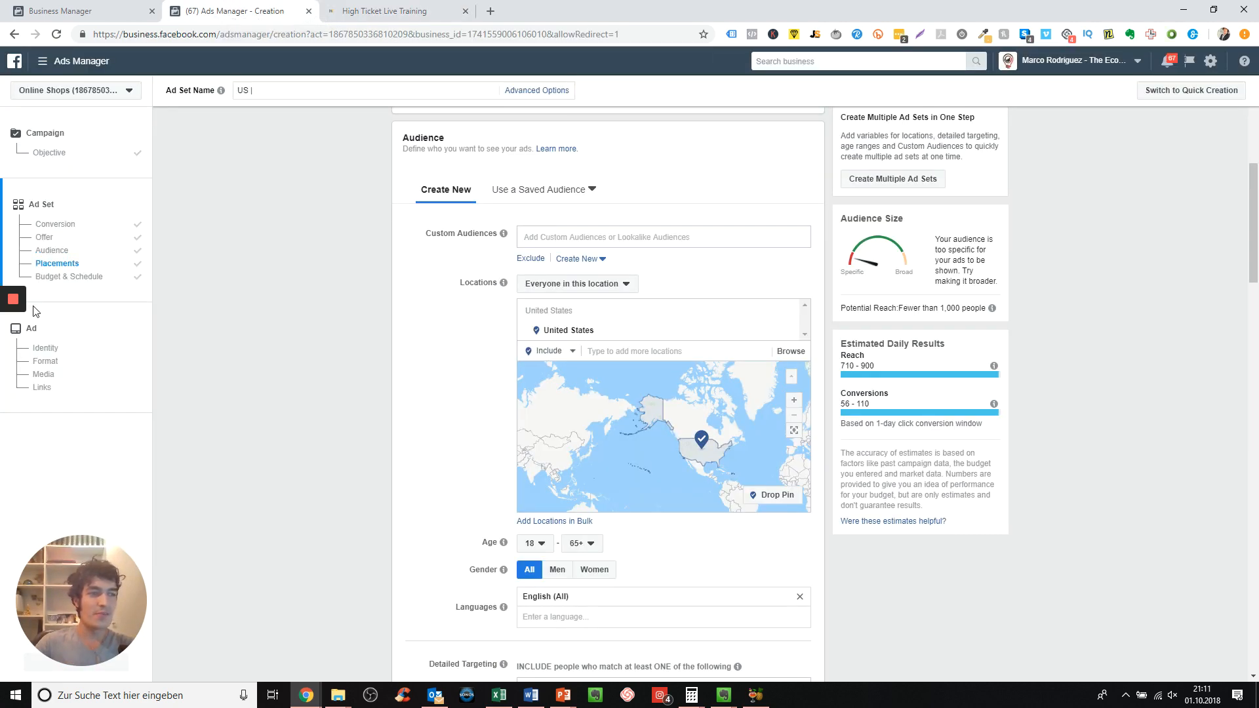